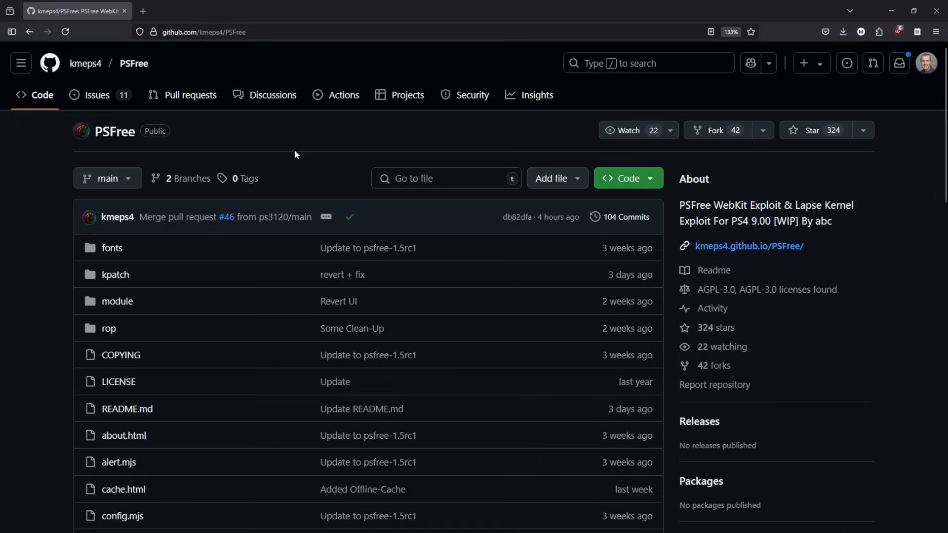
{"action": "mouse_move", "coordinate": [302, 167]}
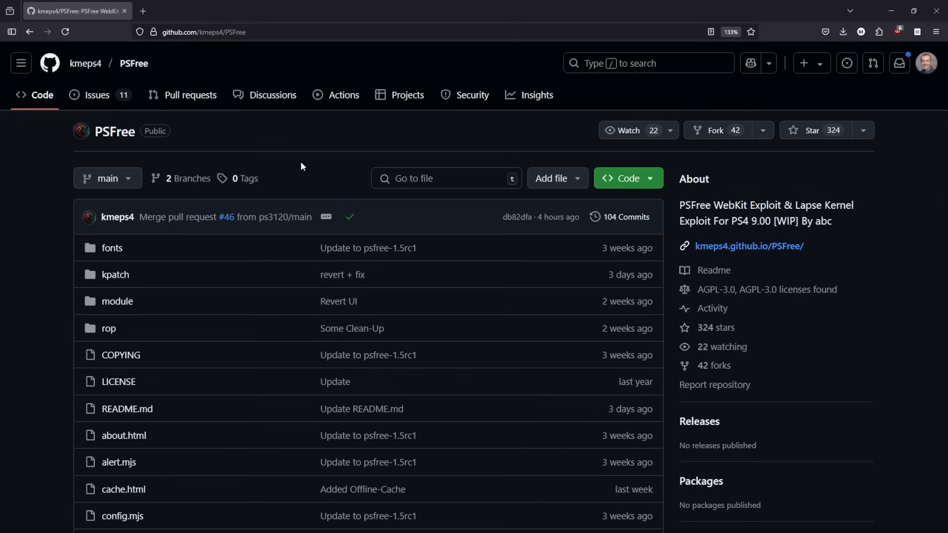
{"action": "mouse_move", "coordinate": [148, 170]}
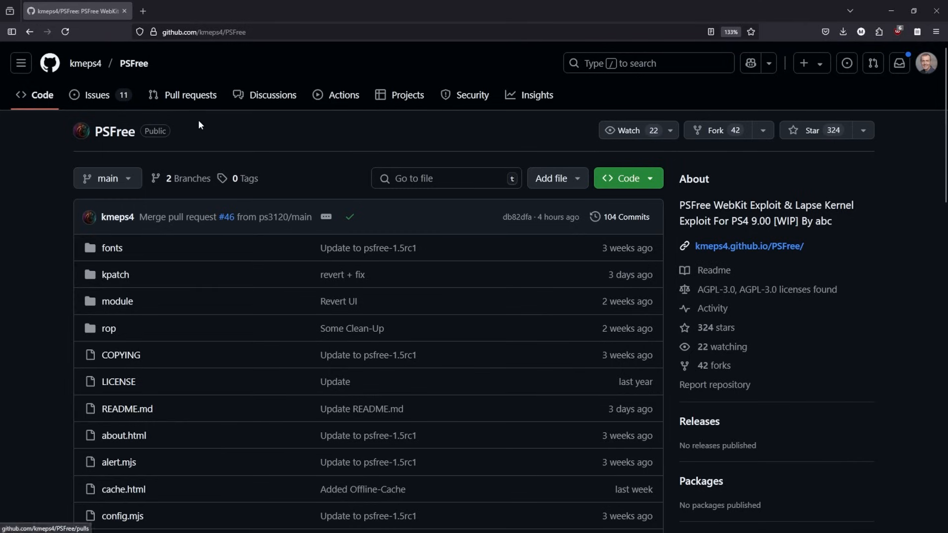
{"action": "mouse_move", "coordinate": [614, 231]}
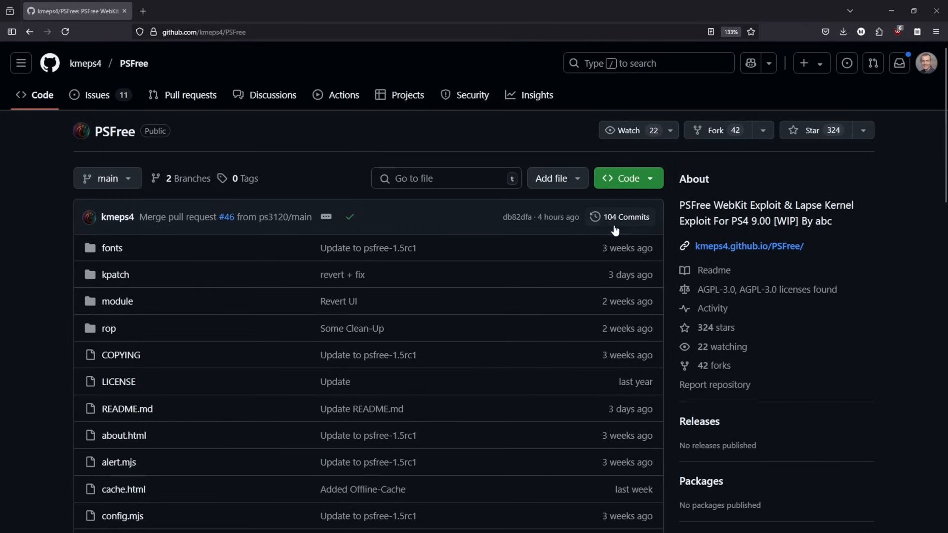
Step: Open PSFree's 104 commits and scroll down through the recent commit list
{"action": "left_click", "coordinate": [625, 216]}
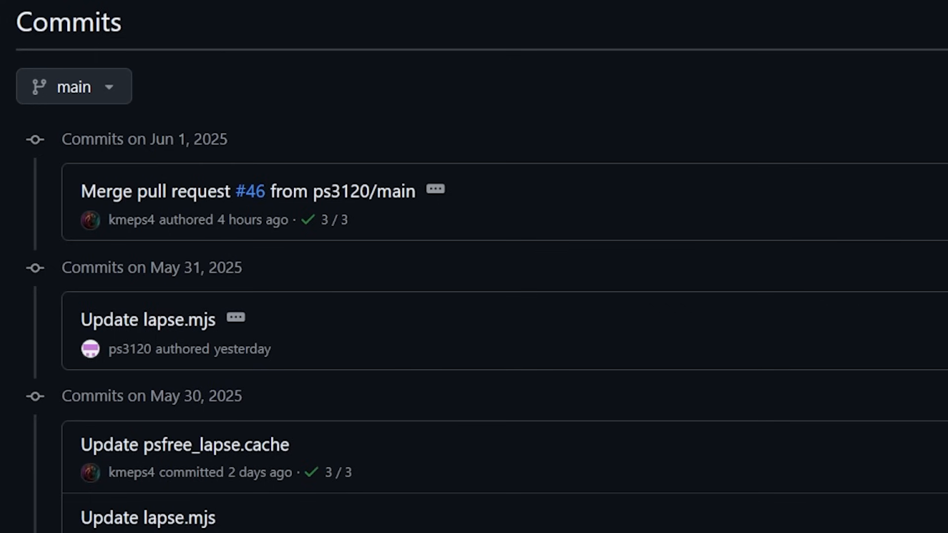
{"action": "mouse_move", "coordinate": [225, 165]}
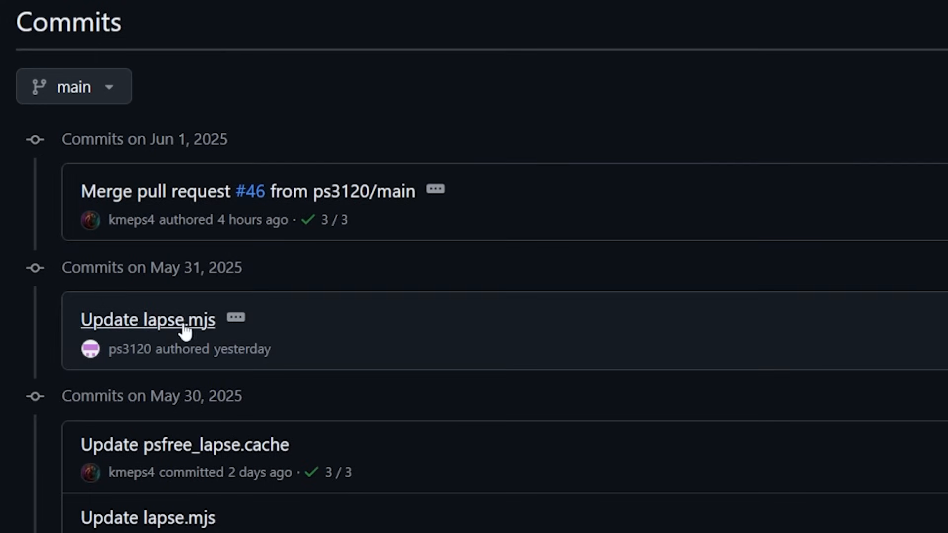
{"action": "scroll", "scroll_direction": "down", "scroll_amount": 3}
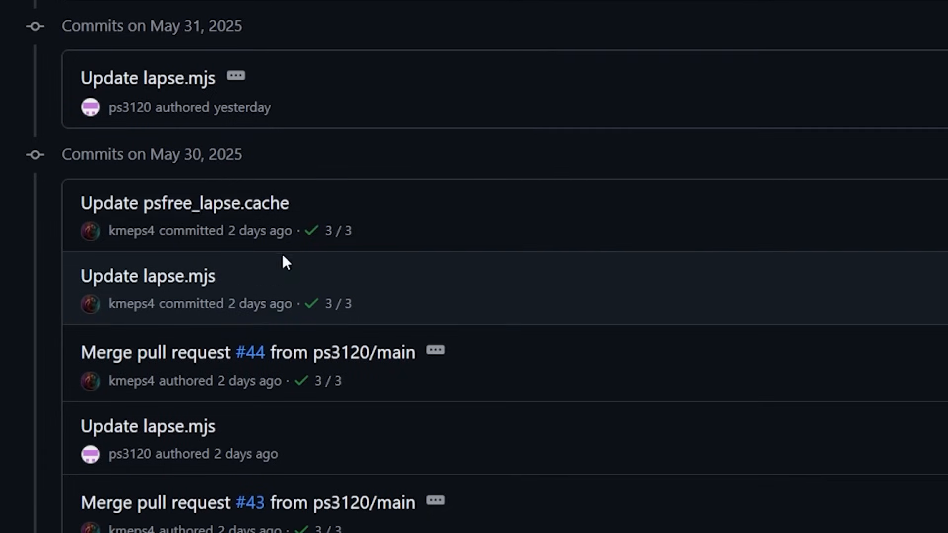
{"action": "scroll", "scroll_direction": "down", "scroll_amount": 3}
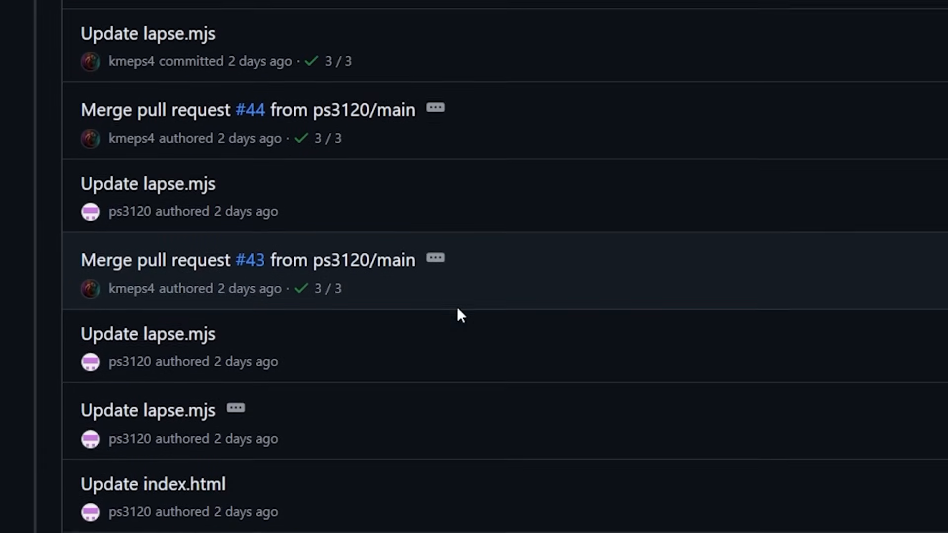
{"action": "scroll", "scroll_direction": "down", "scroll_amount": 3}
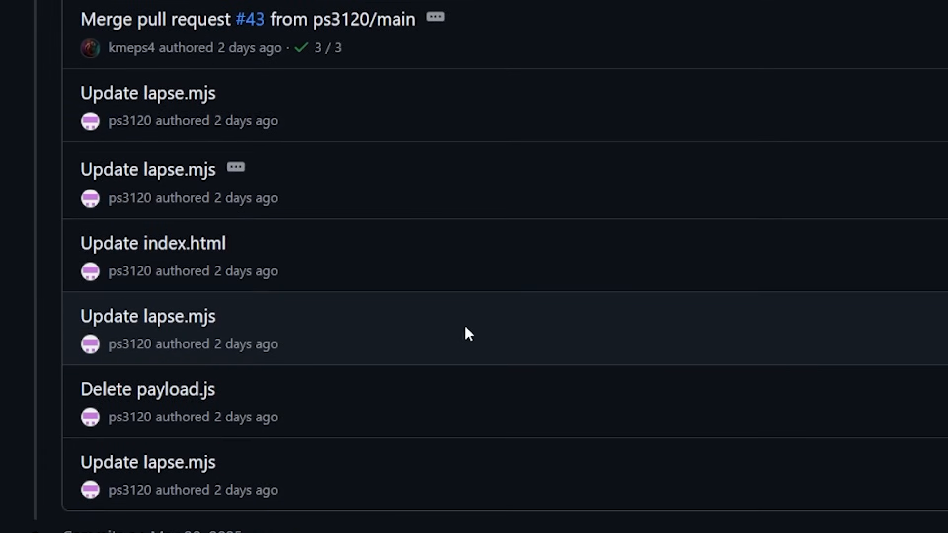
{"action": "scroll", "scroll_direction": "down", "scroll_amount": 3}
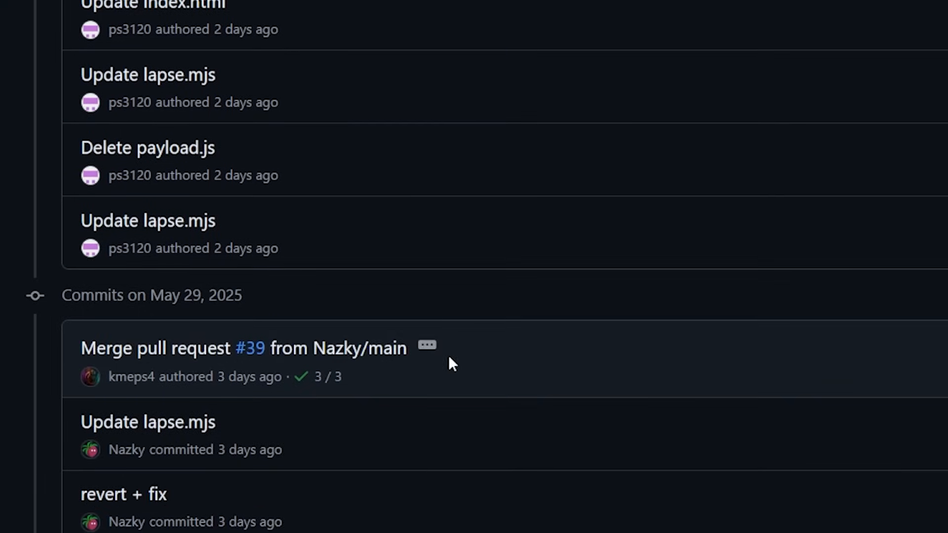
{"action": "scroll", "scroll_direction": "down", "scroll_amount": 3}
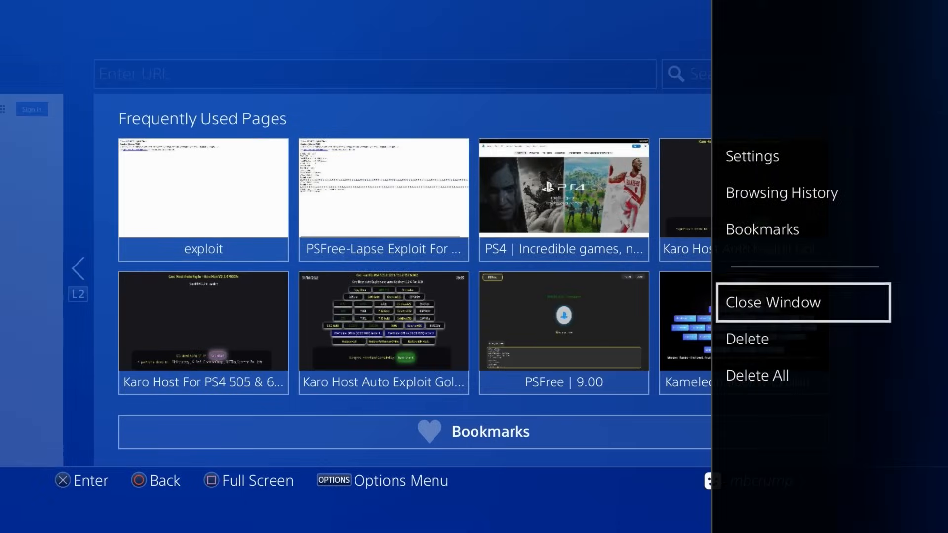
Step: Clear the browser's website data, then return to the 'exploit' frequently used page
{"action": "left_click", "coordinate": [747, 339]}
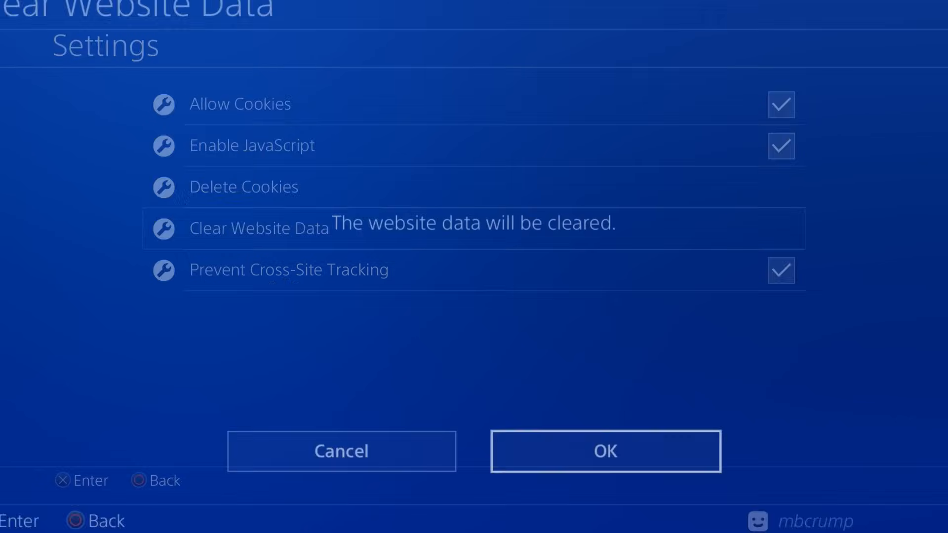
{"action": "left_click", "coordinate": [605, 451]}
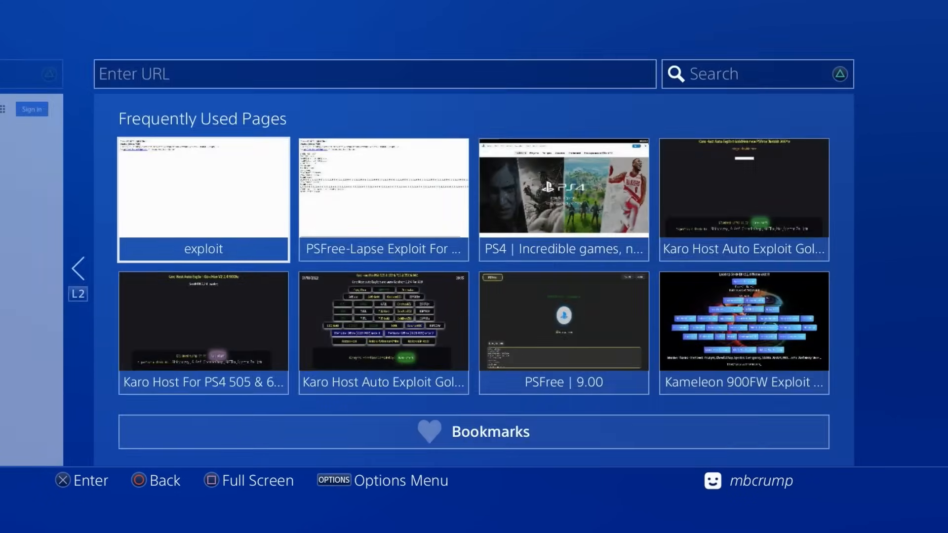
{"action": "left_click", "coordinate": [383, 199]}
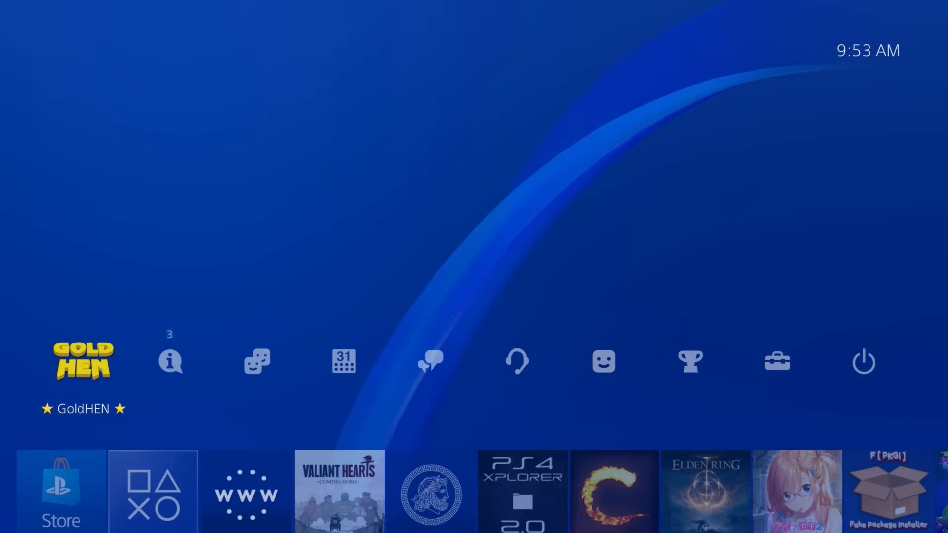
Step: Go to the PS4 home screen to check the GoldHEN entry
{"action": "left_click", "coordinate": [83, 361]}
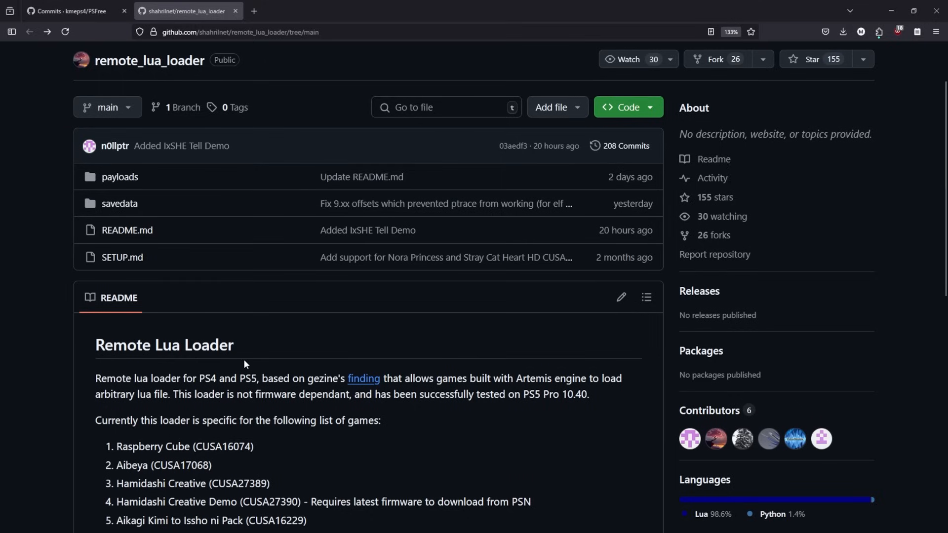
Step: Scroll the remote_lua_loader README down to its supported games list
{"action": "scroll", "scroll_direction": "down", "scroll_amount": 3}
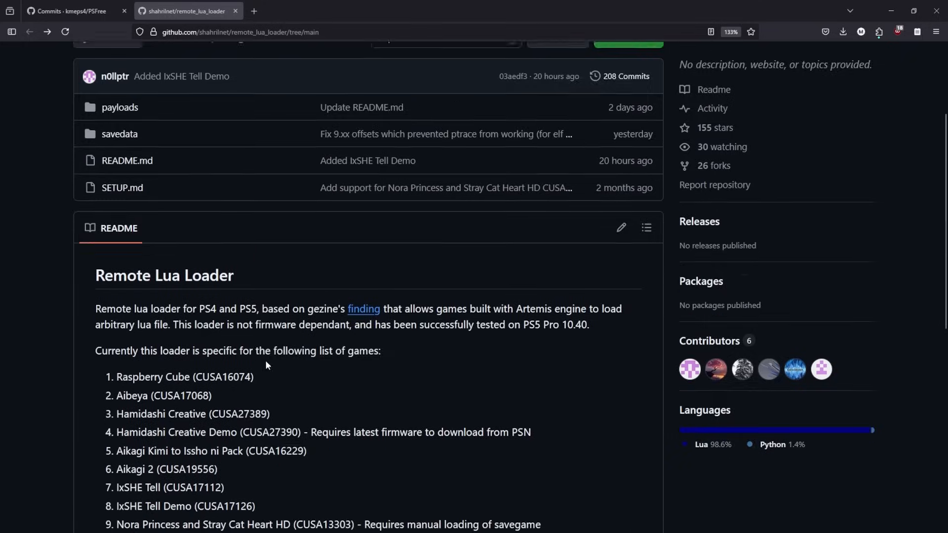
{"action": "scroll", "scroll_direction": "down", "scroll_amount": 3}
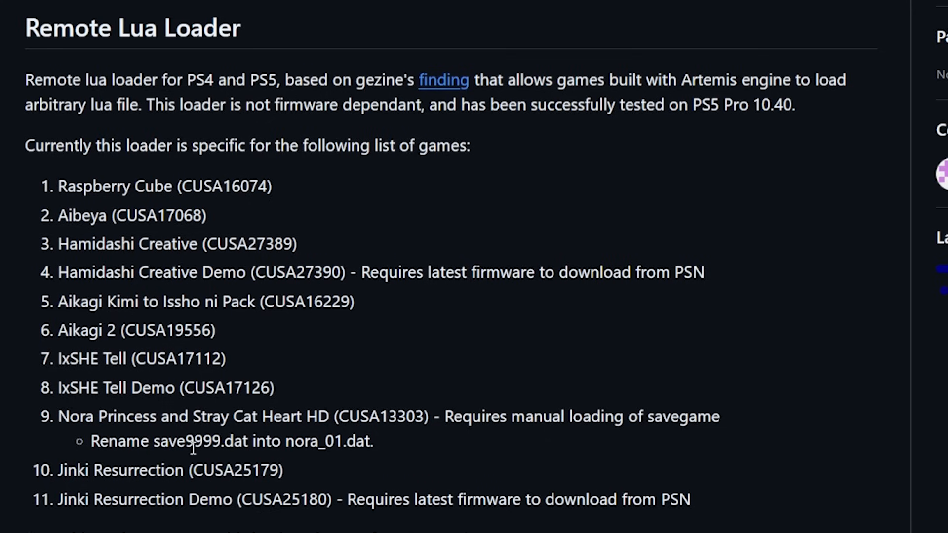
{"action": "mouse_move", "coordinate": [120, 379]}
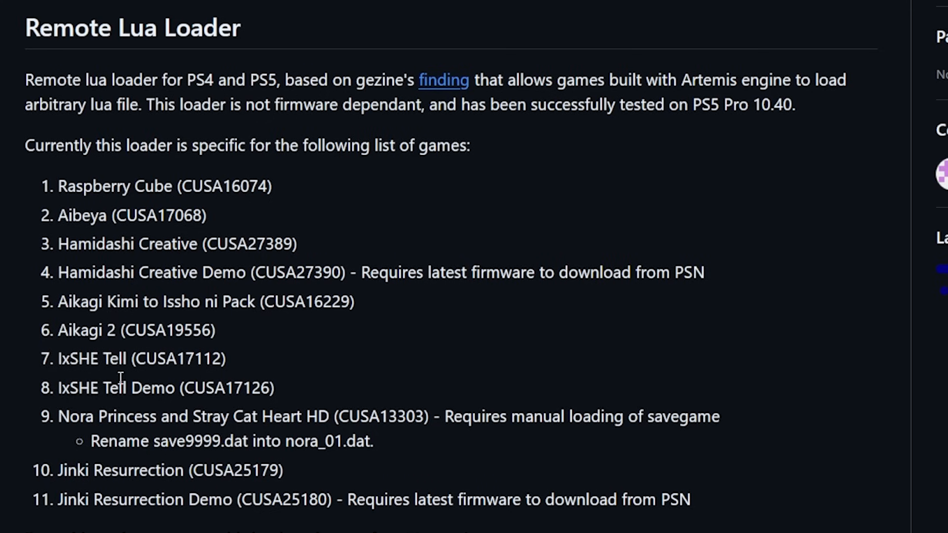
{"action": "mouse_move", "coordinate": [76, 387]}
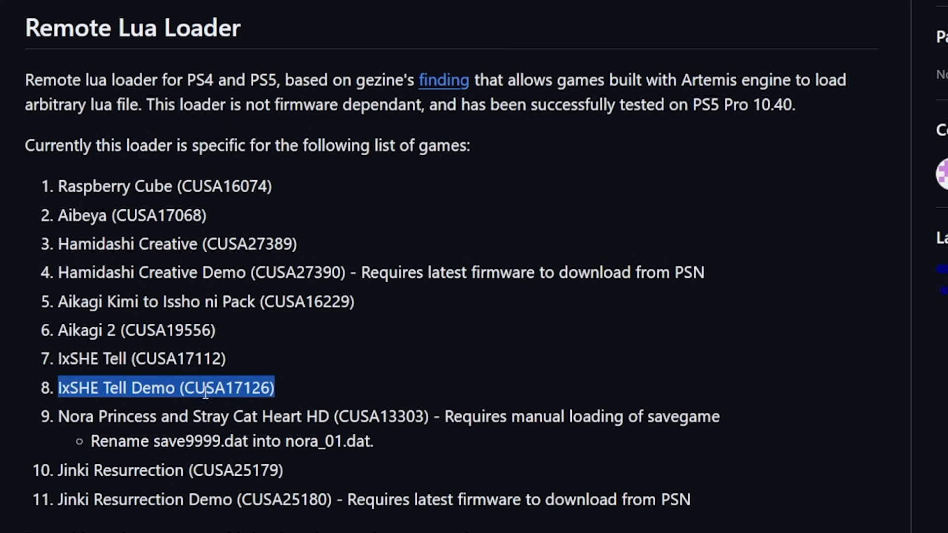
{"action": "mouse_move", "coordinate": [219, 391]}
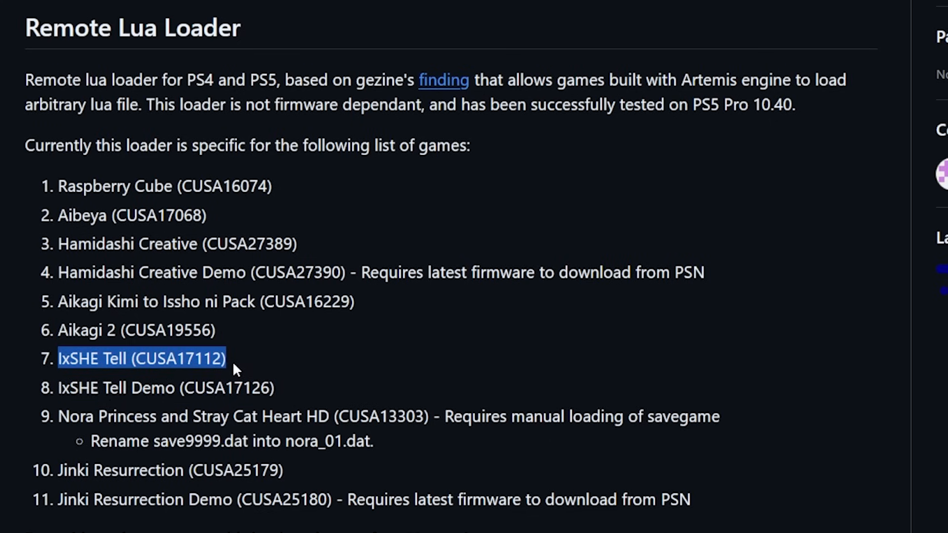
{"action": "mouse_move", "coordinate": [302, 399]}
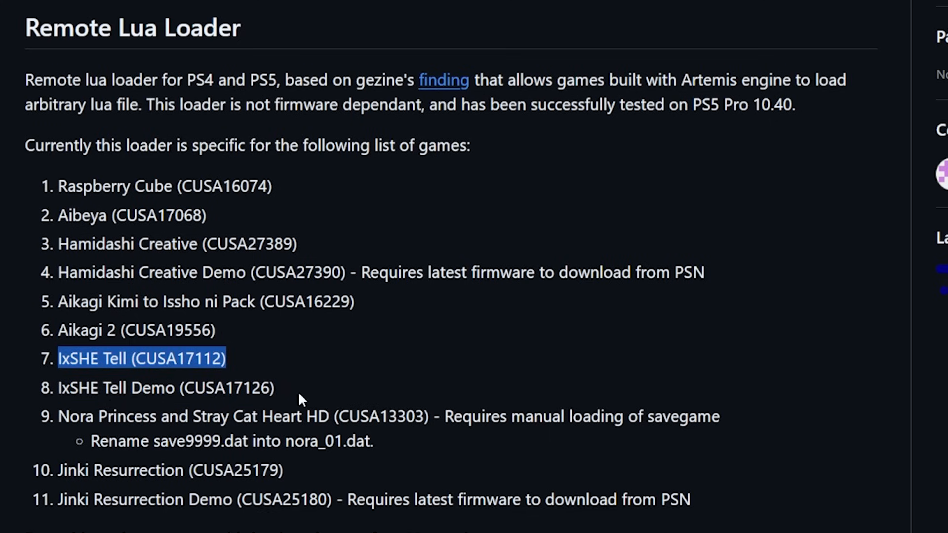
{"action": "mouse_move", "coordinate": [281, 396]}
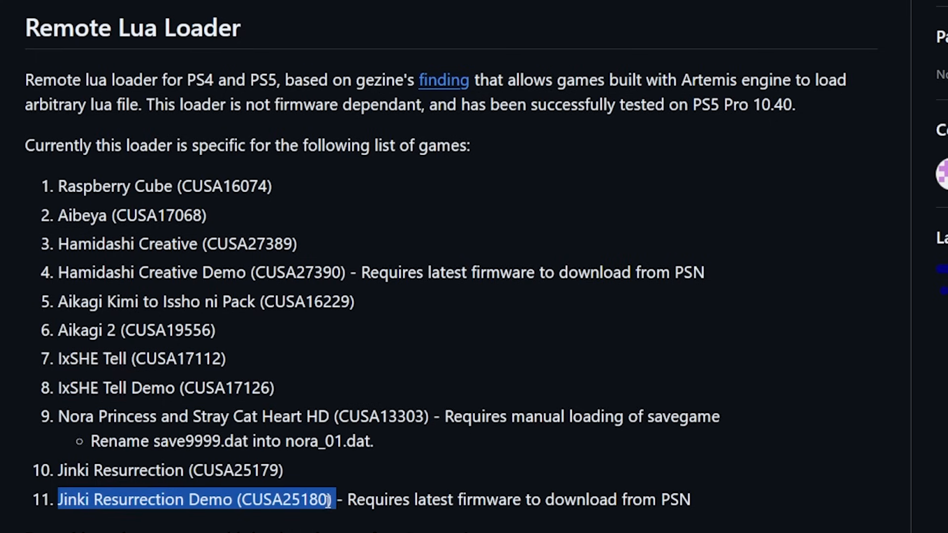
Step: Highlight Nora Princess's savegame renaming requirement in the games list, then clear the highlight
{"action": "double_click", "coordinate": [153, 272]}
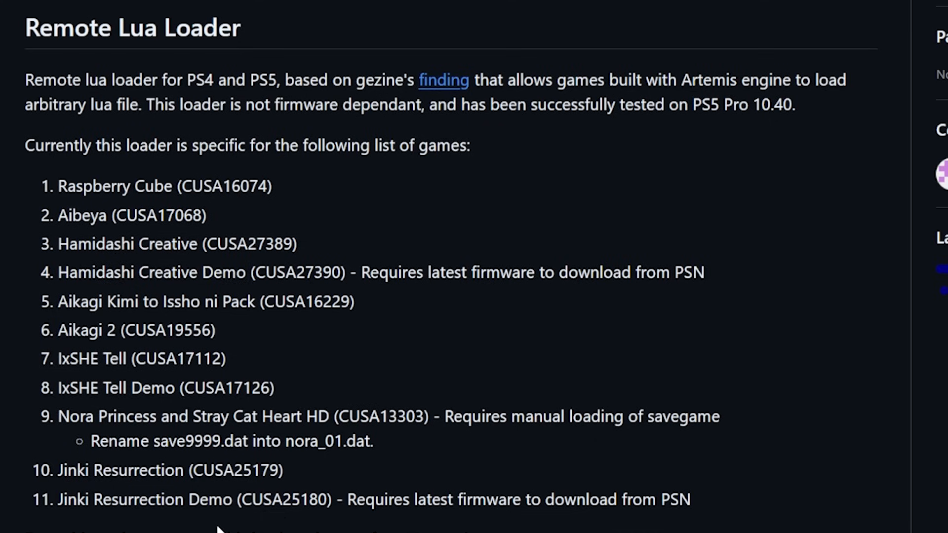
{"action": "double_click", "coordinate": [77, 417]}
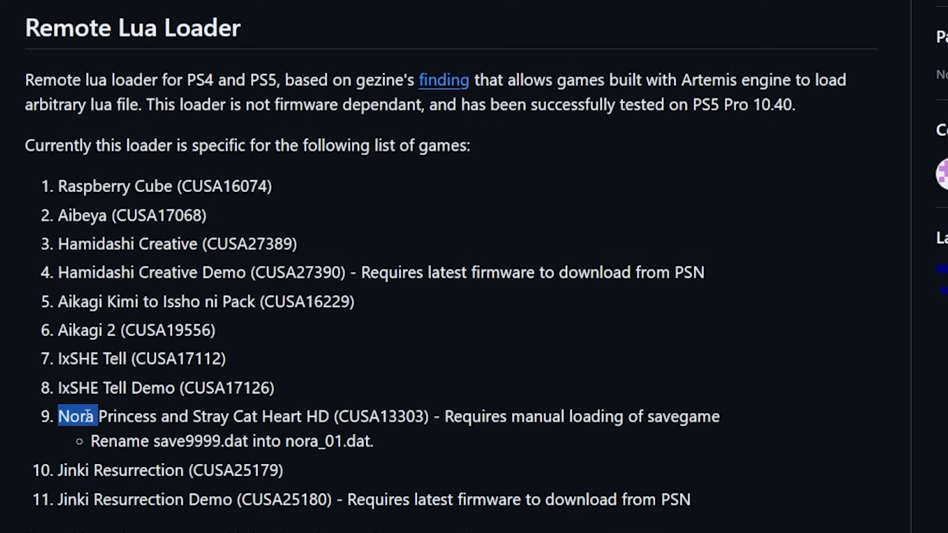
{"action": "left_click_drag", "start_coordinate": [59, 416], "coordinate": [305, 415]}
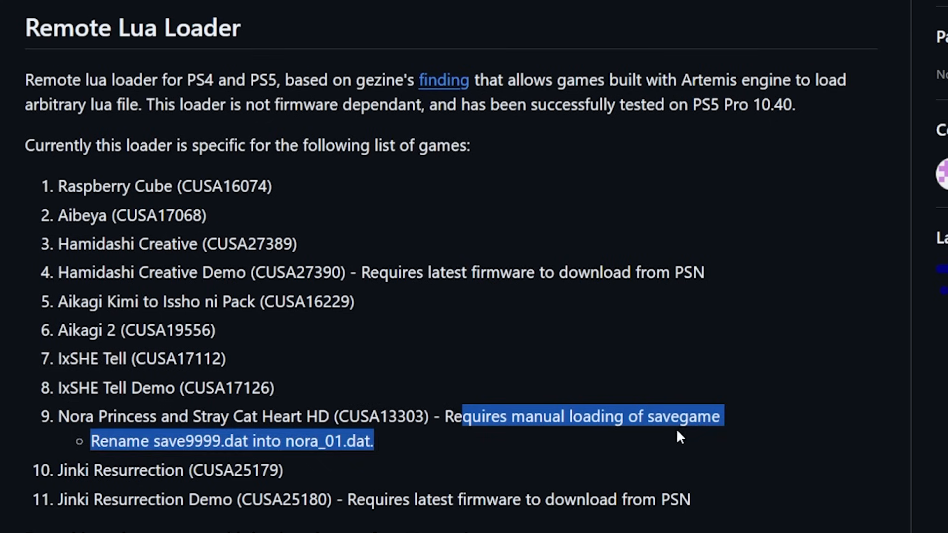
{"action": "left_click", "coordinate": [492, 441]}
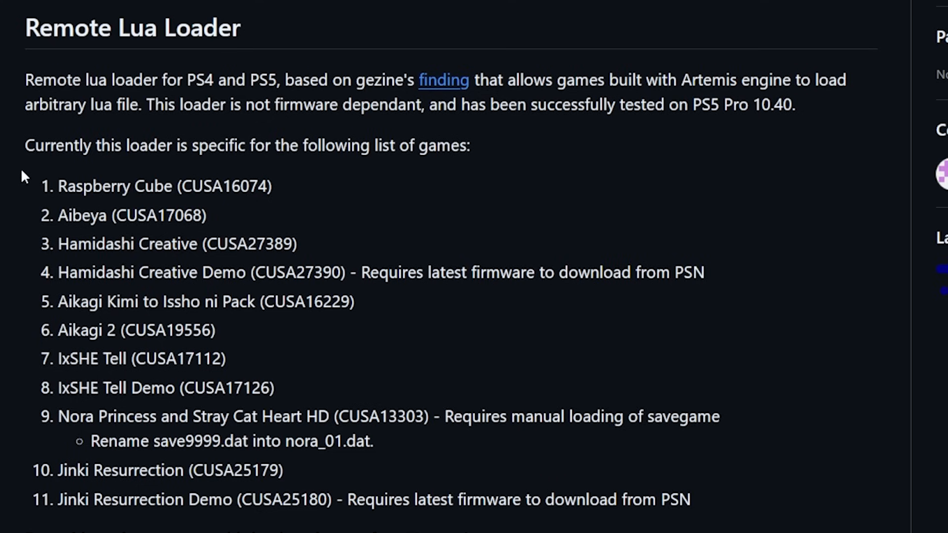
{"action": "mouse_move", "coordinate": [84, 528]}
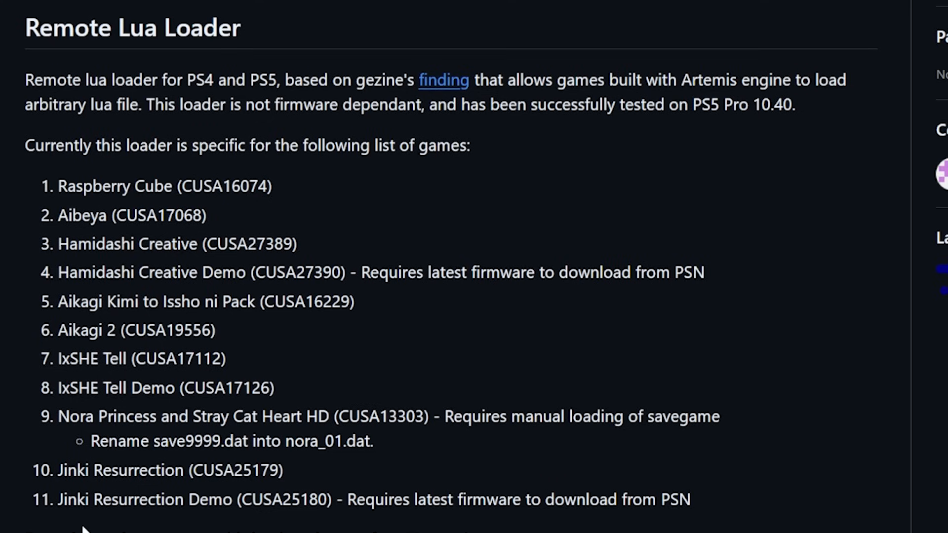
{"action": "mouse_move", "coordinate": [189, 525]}
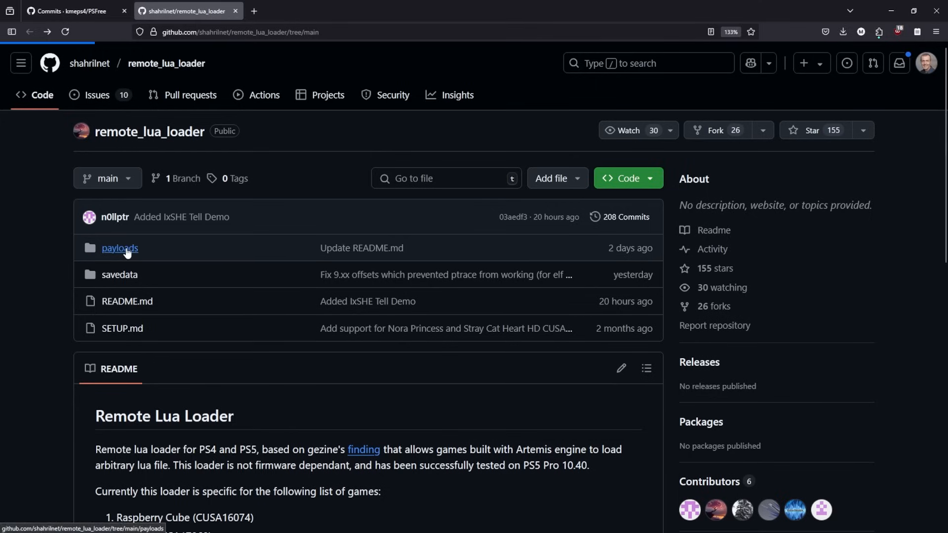
Step: Open the payloads folder and read the README payload table, marking PS4 in lapse.lua
{"action": "left_click", "coordinate": [119, 247]}
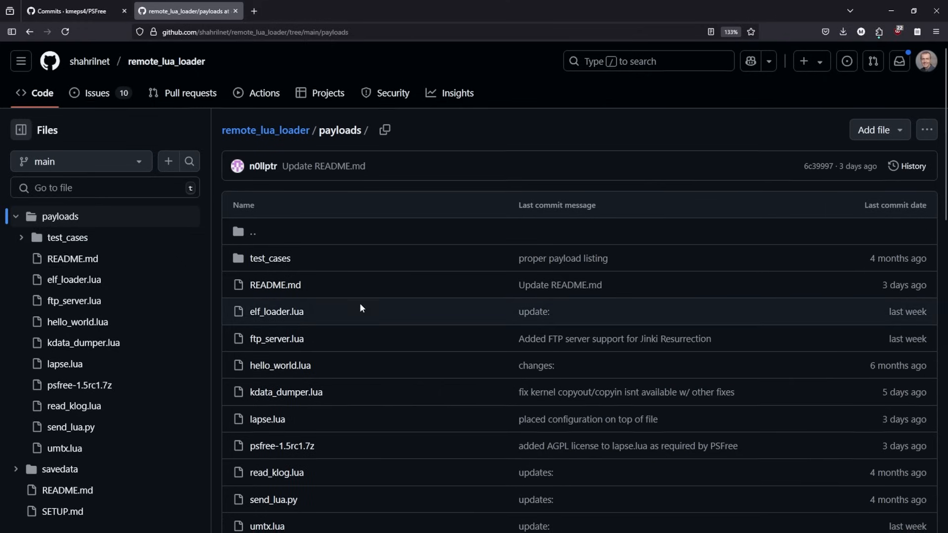
{"action": "scroll", "scroll_direction": "down", "scroll_amount": 3}
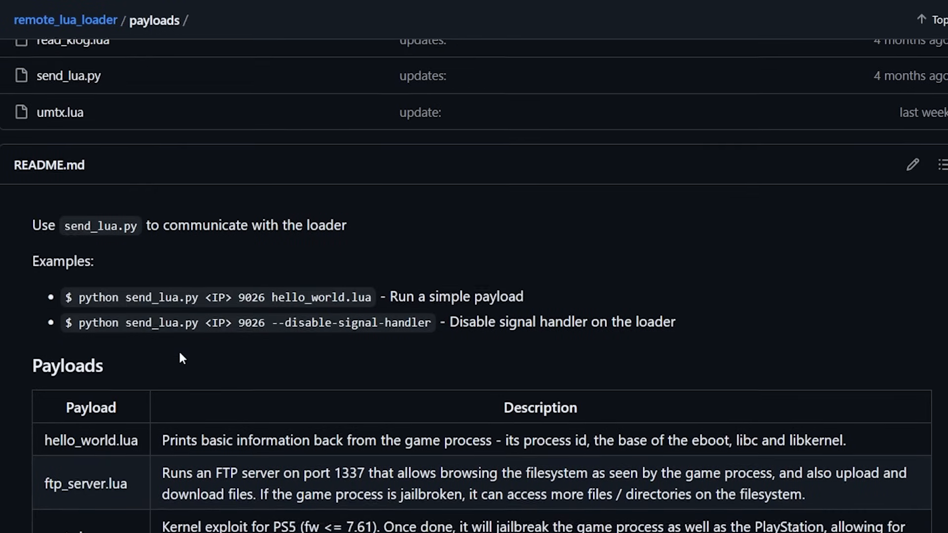
{"action": "scroll", "scroll_direction": "down", "scroll_amount": 3}
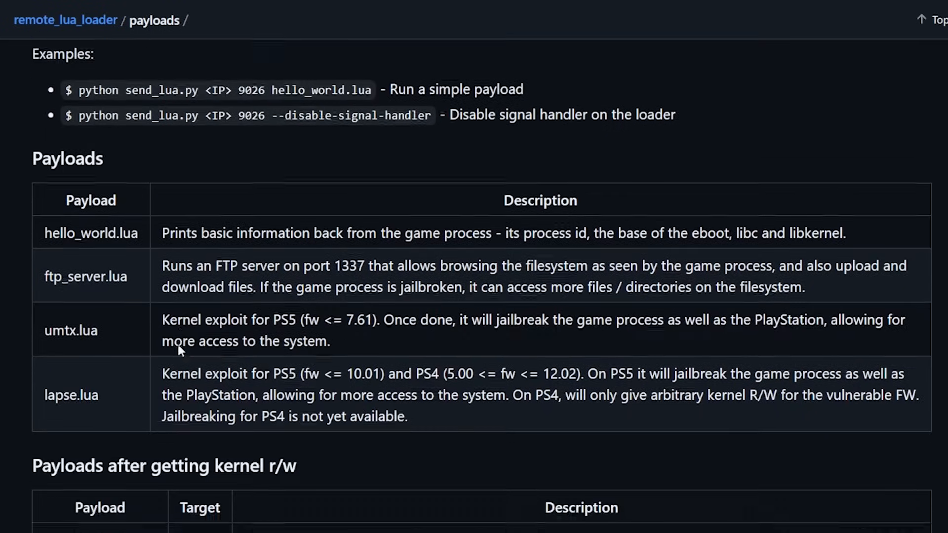
{"action": "scroll", "scroll_direction": "down", "scroll_amount": 3}
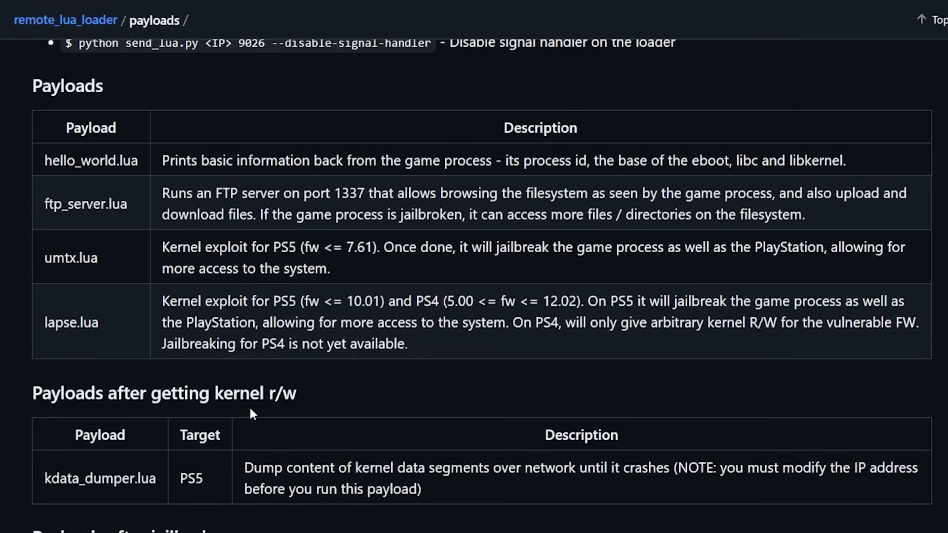
{"action": "mouse_move", "coordinate": [304, 301]}
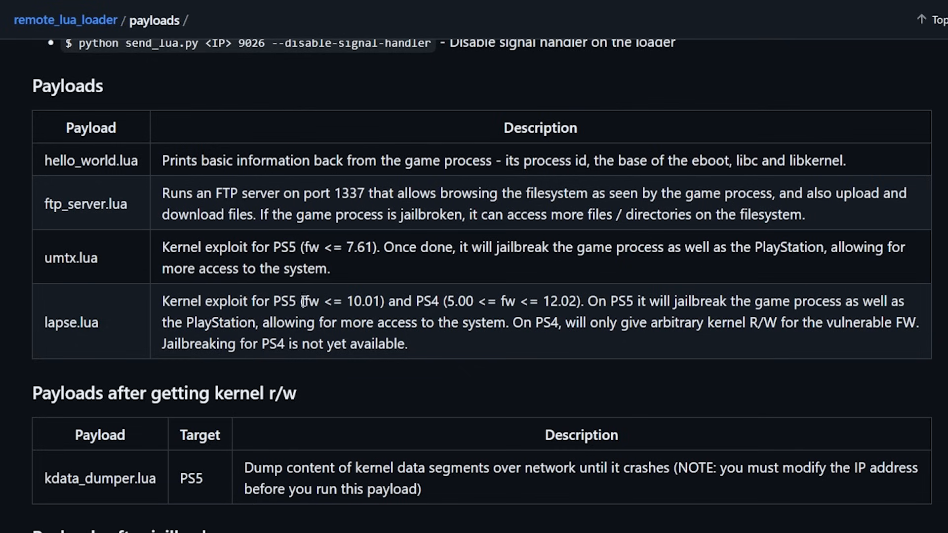
{"action": "left_click_drag", "start_coordinate": [302, 301], "coordinate": [372, 301]}
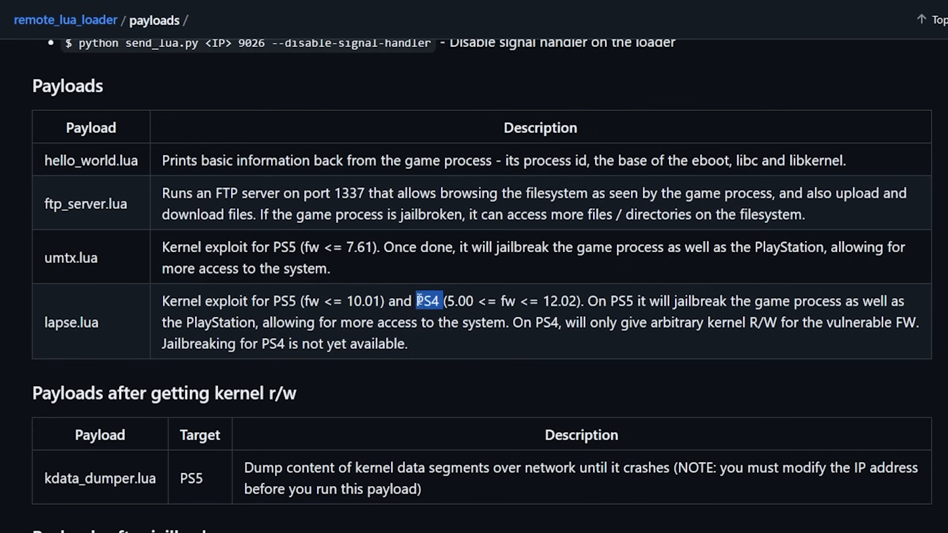
{"action": "mouse_move", "coordinate": [496, 354]}
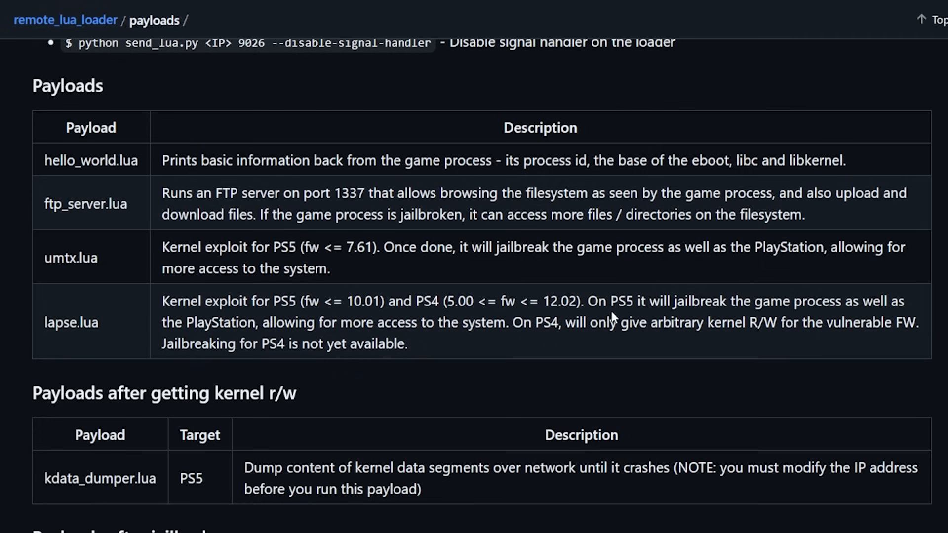
{"action": "mouse_move", "coordinate": [754, 300]}
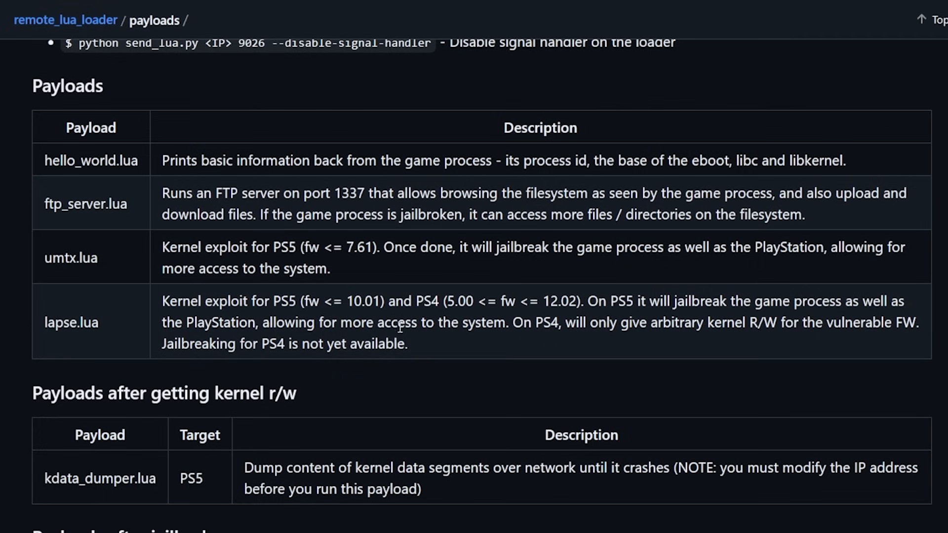
{"action": "mouse_move", "coordinate": [508, 324]}
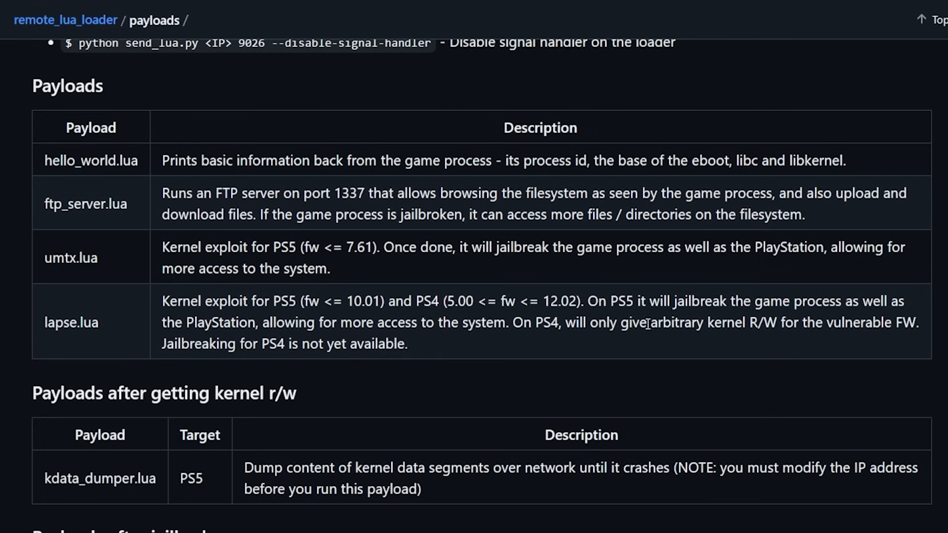
{"action": "mouse_move", "coordinate": [738, 323]}
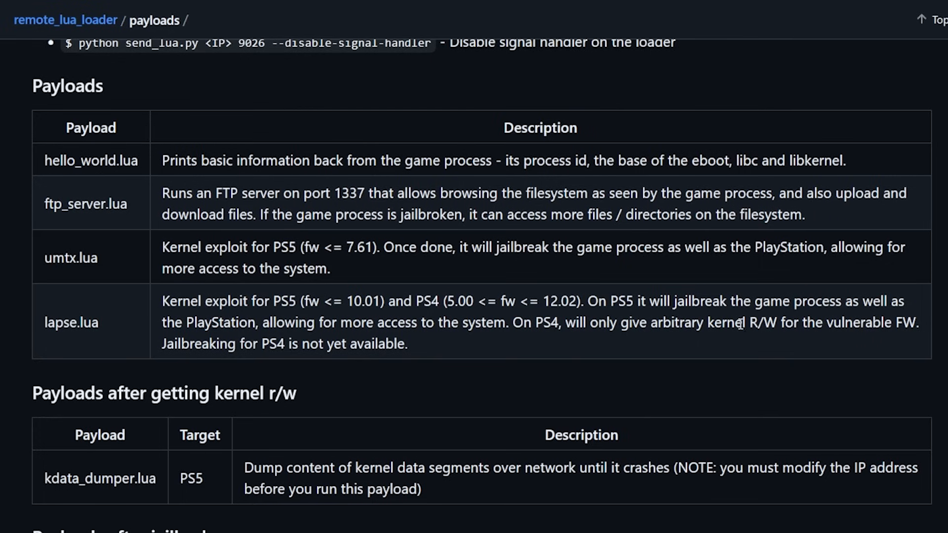
{"action": "mouse_move", "coordinate": [519, 329]}
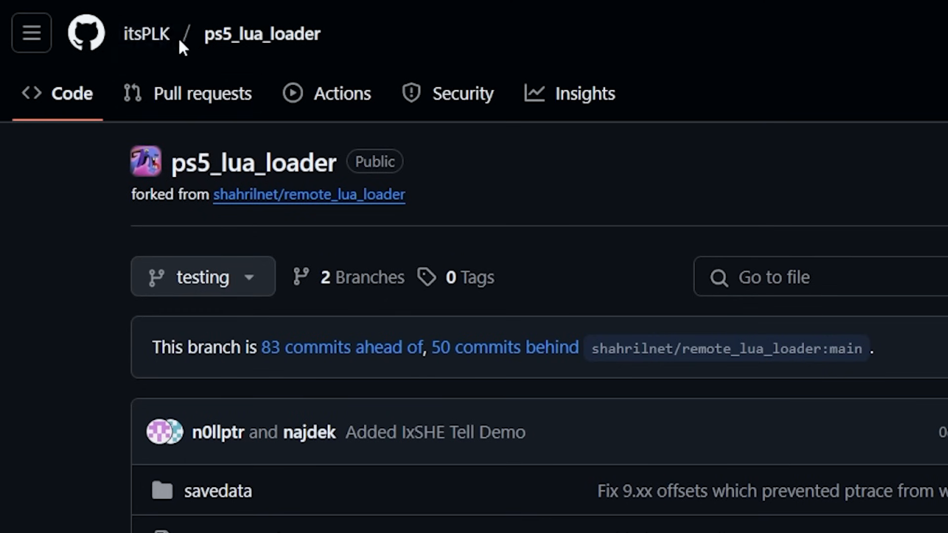
{"action": "scroll", "scroll_direction": "down", "scroll_amount": 3}
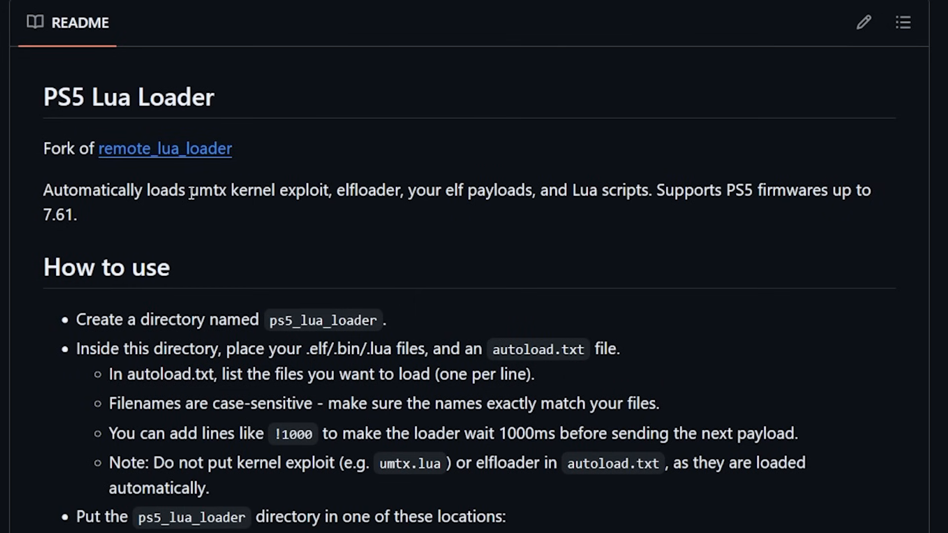
{"action": "mouse_move", "coordinate": [307, 190]}
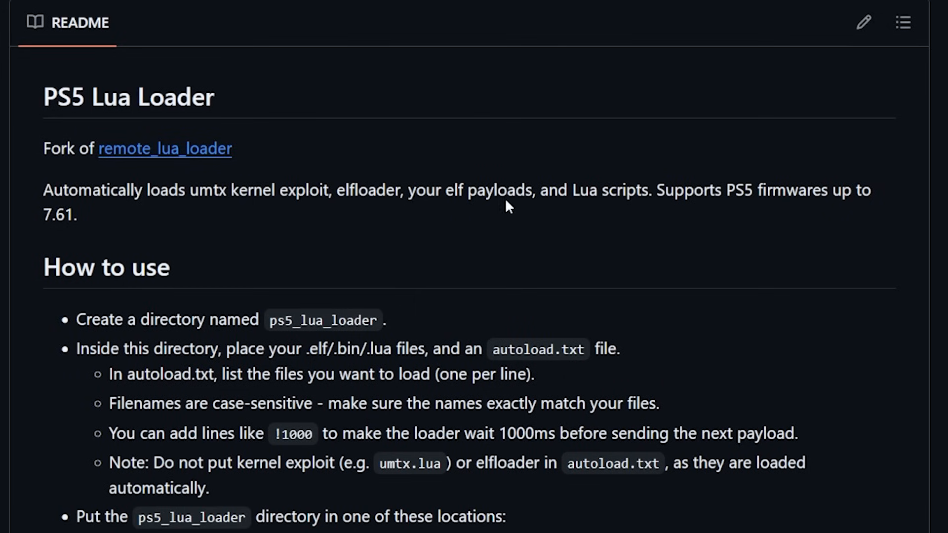
{"action": "mouse_move", "coordinate": [639, 191]}
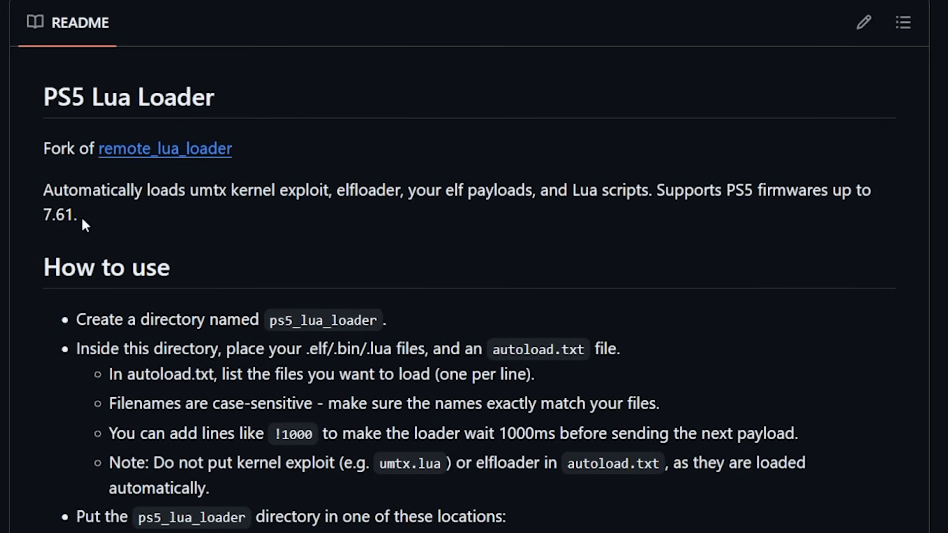
{"action": "mouse_move", "coordinate": [252, 343]}
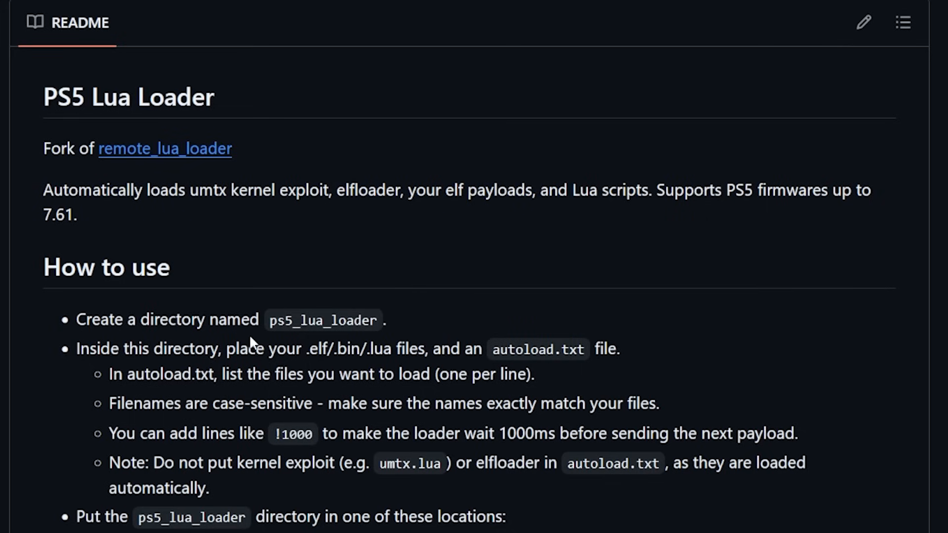
{"action": "mouse_move", "coordinate": [470, 439]}
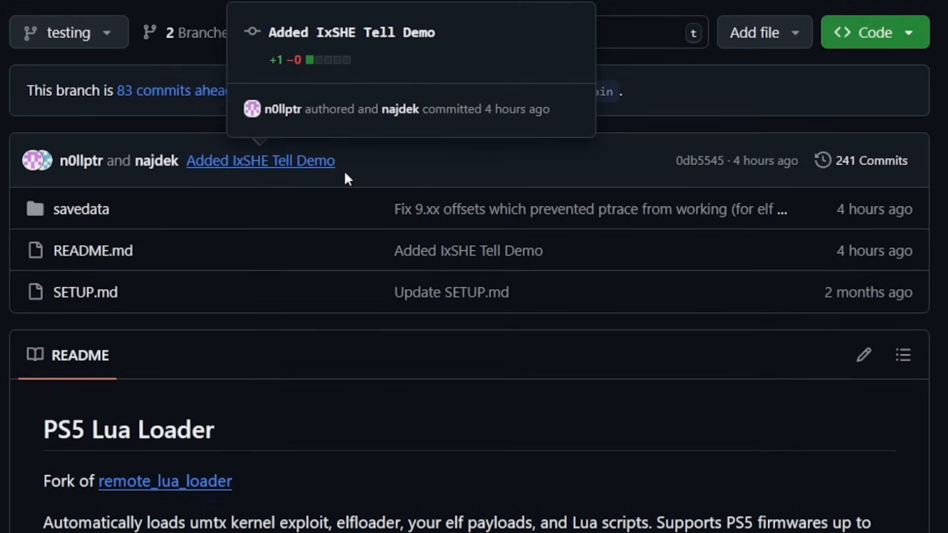
{"action": "mouse_move", "coordinate": [245, 193]}
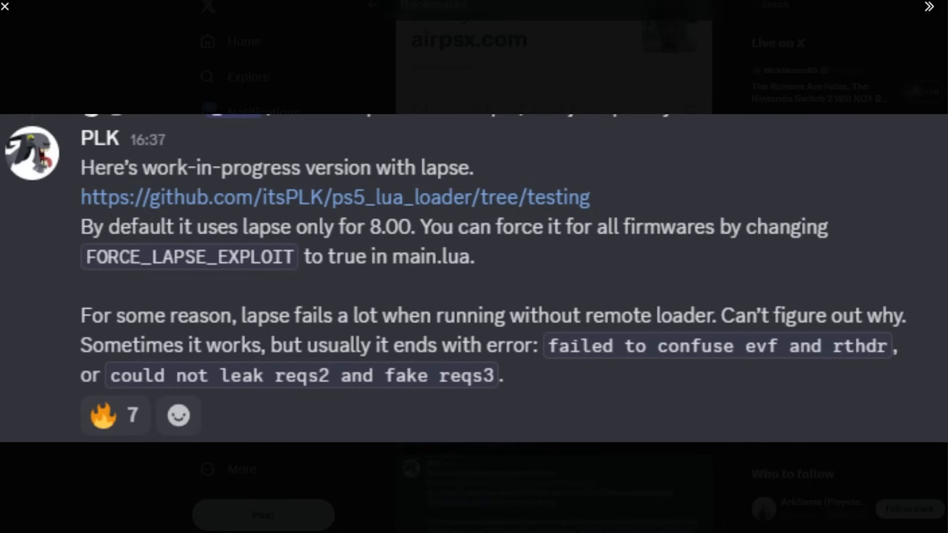
{"action": "mouse_move", "coordinate": [186, 182]}
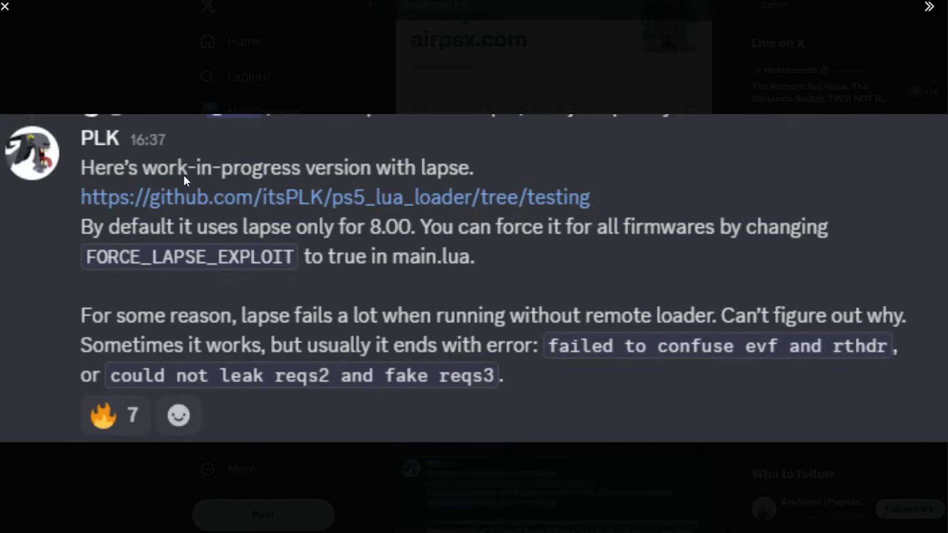
{"action": "mouse_move", "coordinate": [348, 184]}
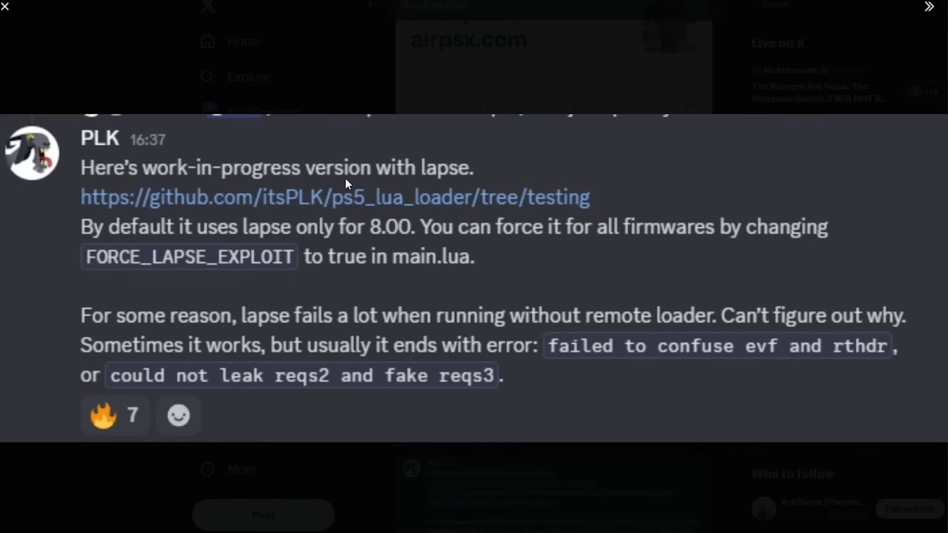
{"action": "mouse_move", "coordinate": [459, 181]}
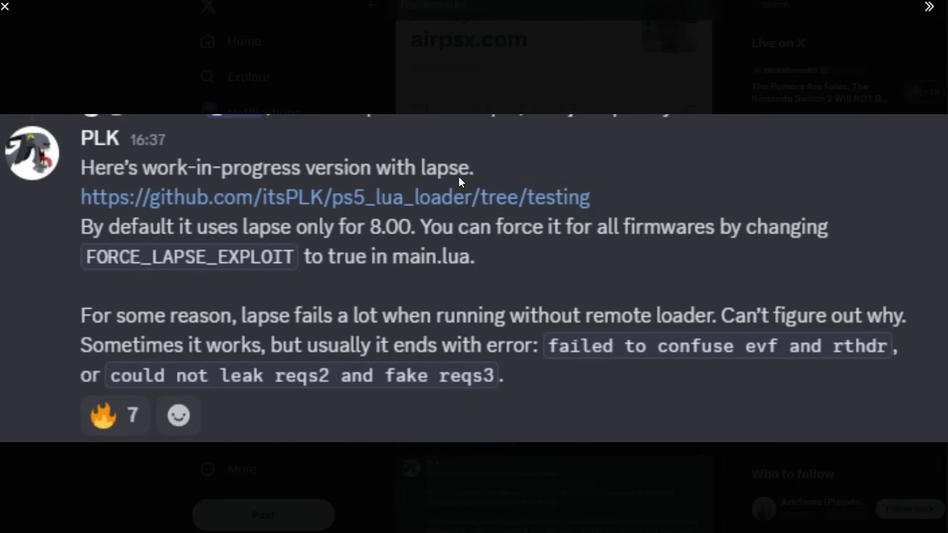
{"action": "mouse_move", "coordinate": [183, 240]}
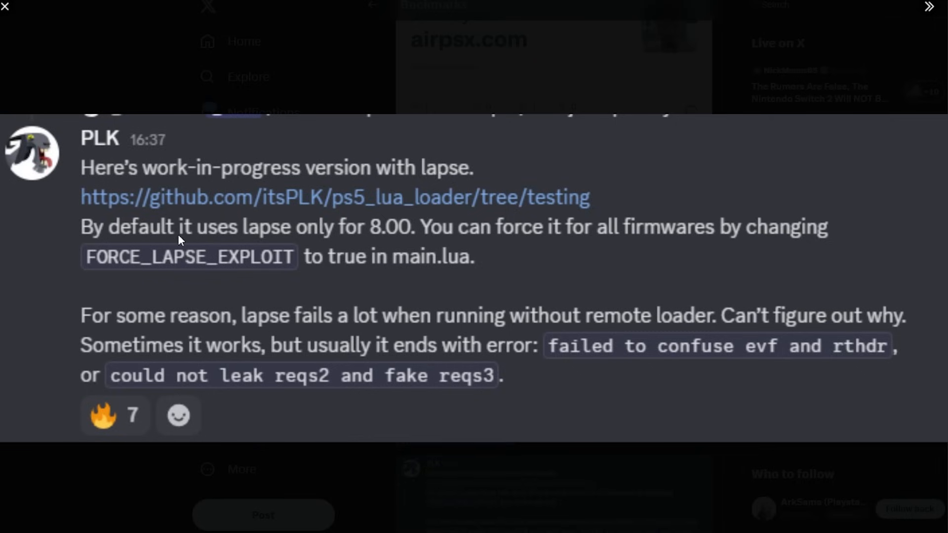
{"action": "mouse_move", "coordinate": [391, 240]}
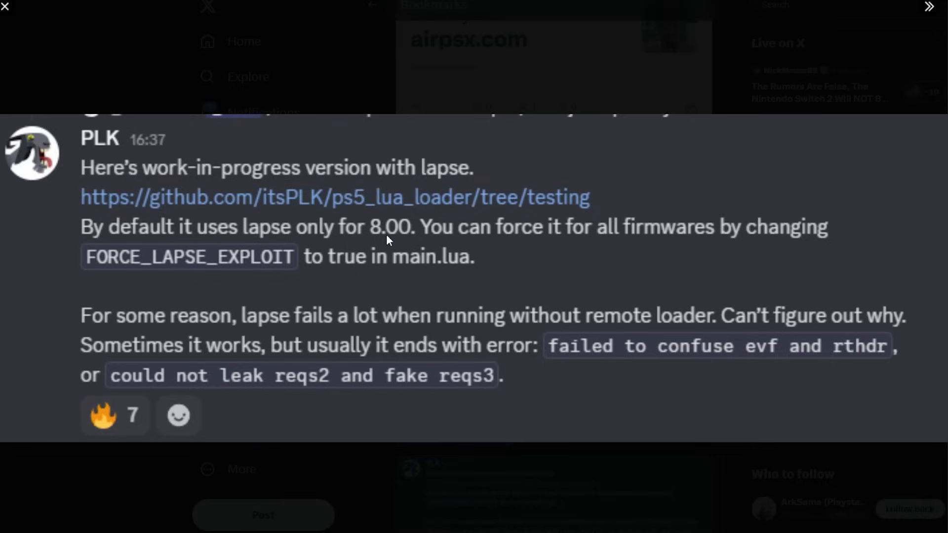
{"action": "mouse_move", "coordinate": [405, 243]}
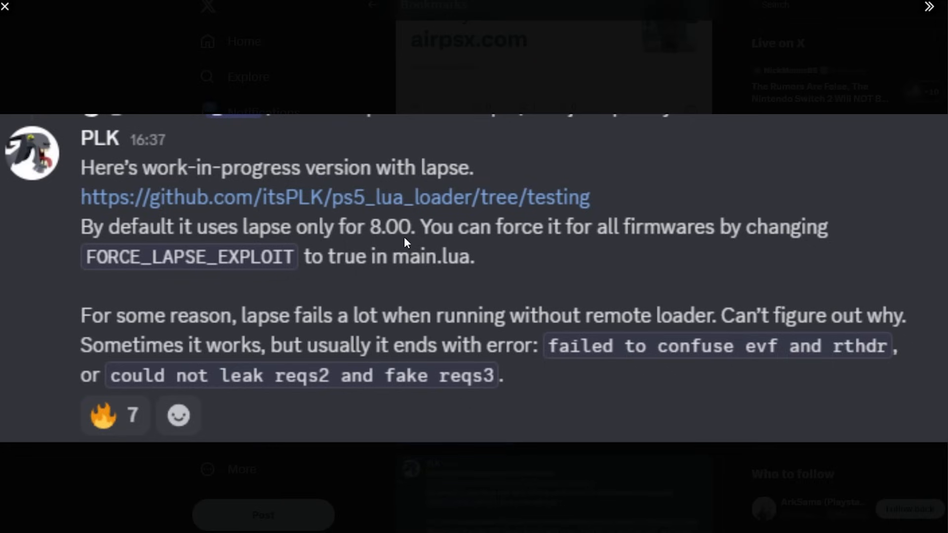
{"action": "mouse_move", "coordinate": [594, 243]}
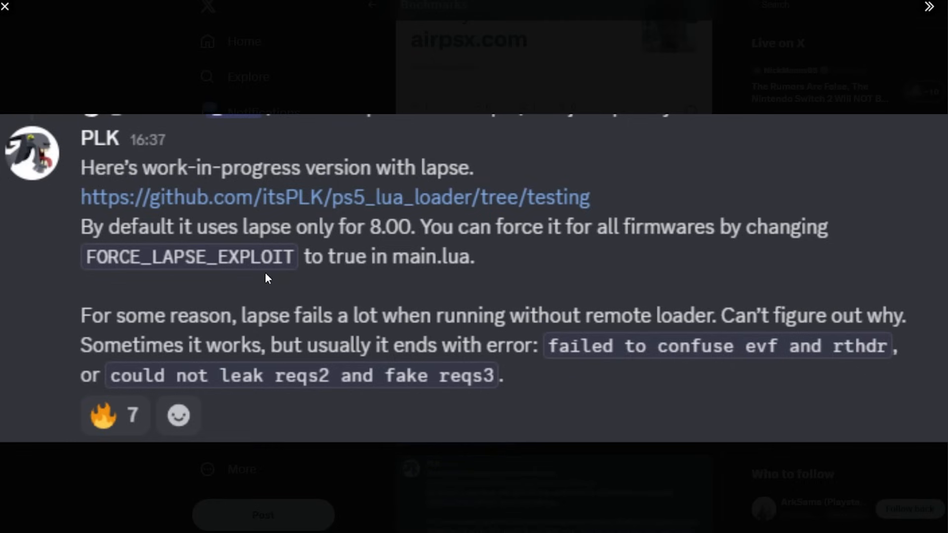
{"action": "mouse_move", "coordinate": [408, 275]}
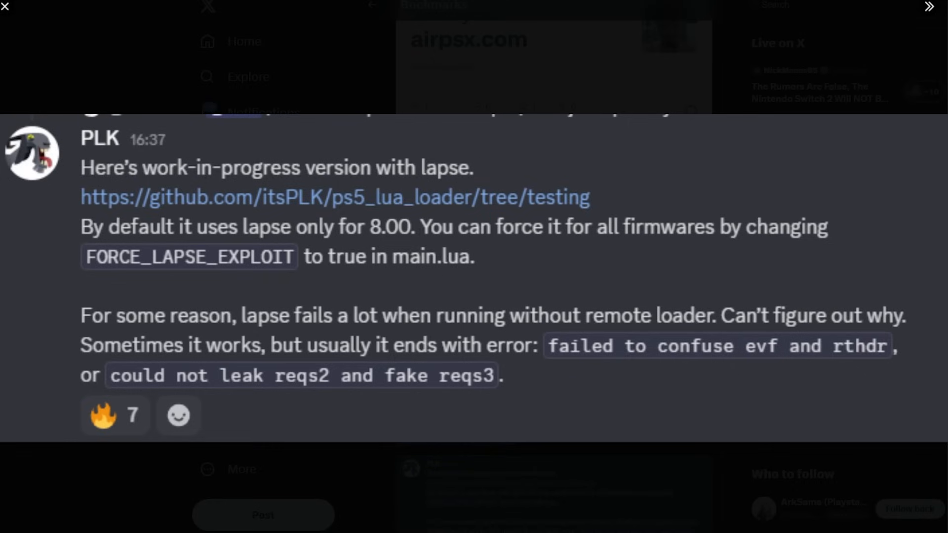
{"action": "left_click", "coordinate": [335, 198]}
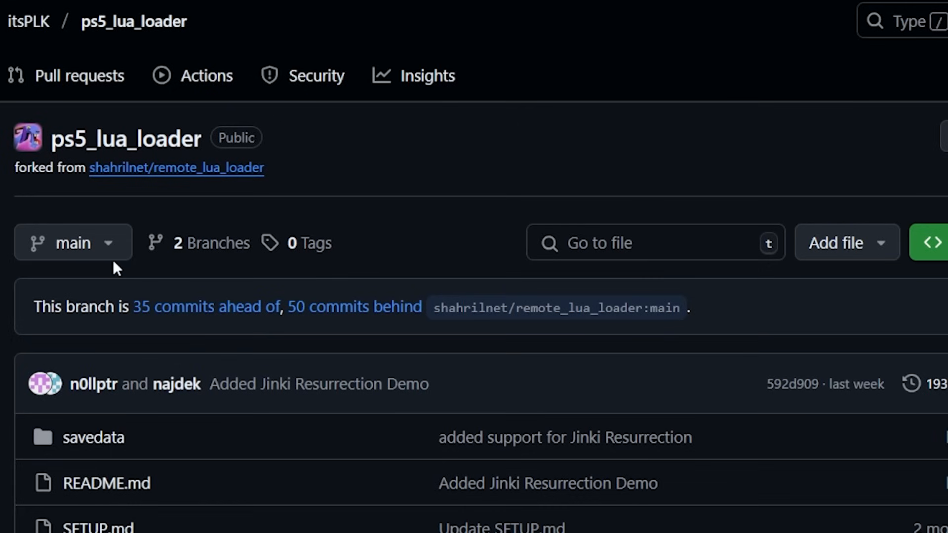
Step: Switch ps5_lua_loader to the testing branch and open savedata's main.lua
{"action": "left_click", "coordinate": [72, 242]}
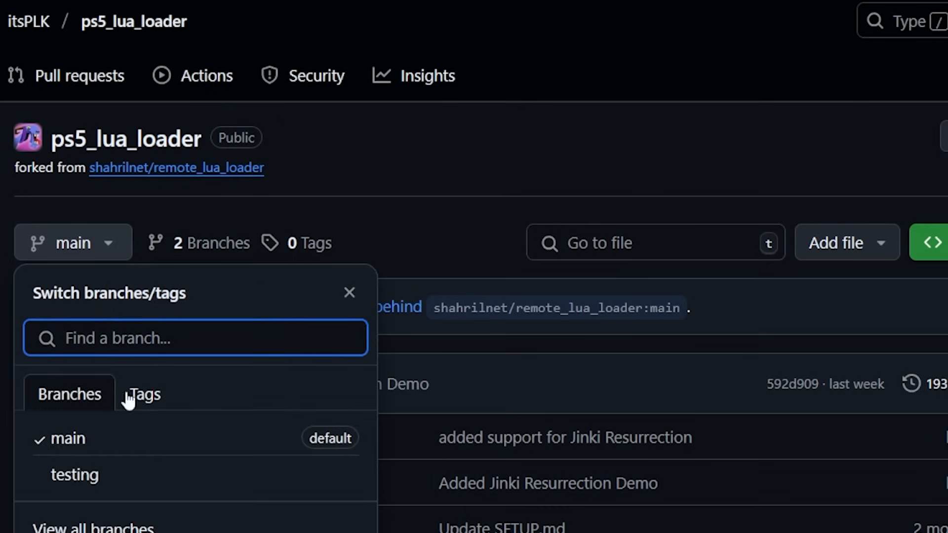
{"action": "left_click", "coordinate": [74, 475]}
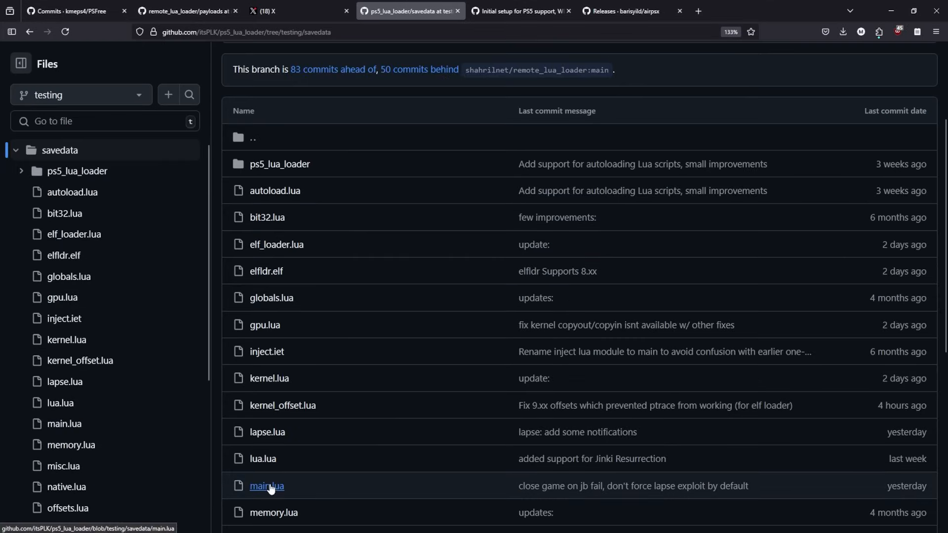
{"action": "left_click", "coordinate": [266, 485]}
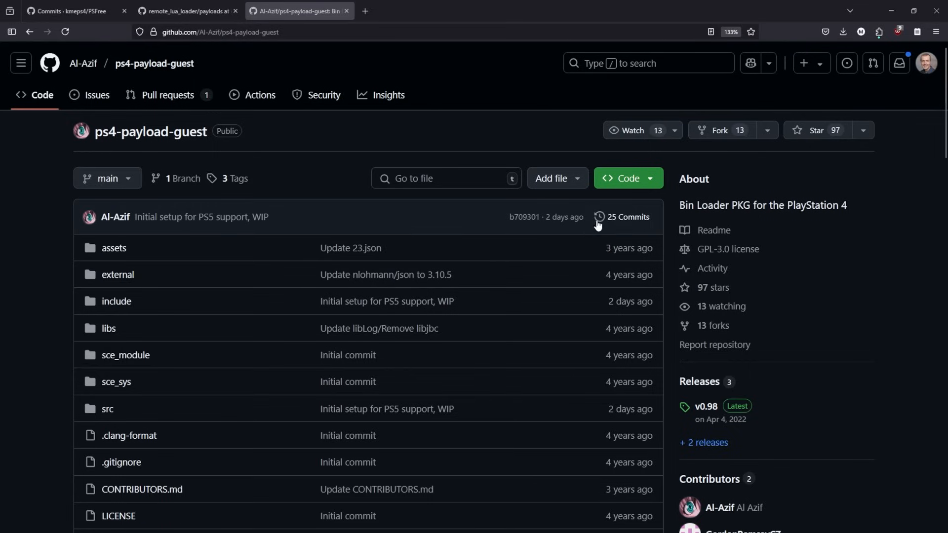
Step: Open the commit history and the 'Initial setup for PS5 support, WIP' commit
{"action": "left_click", "coordinate": [628, 216]}
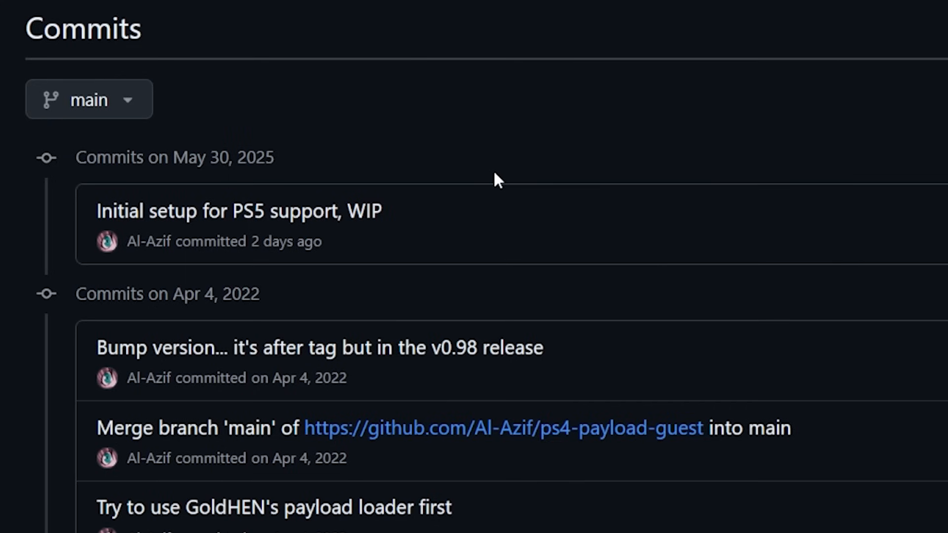
{"action": "mouse_move", "coordinate": [314, 174]}
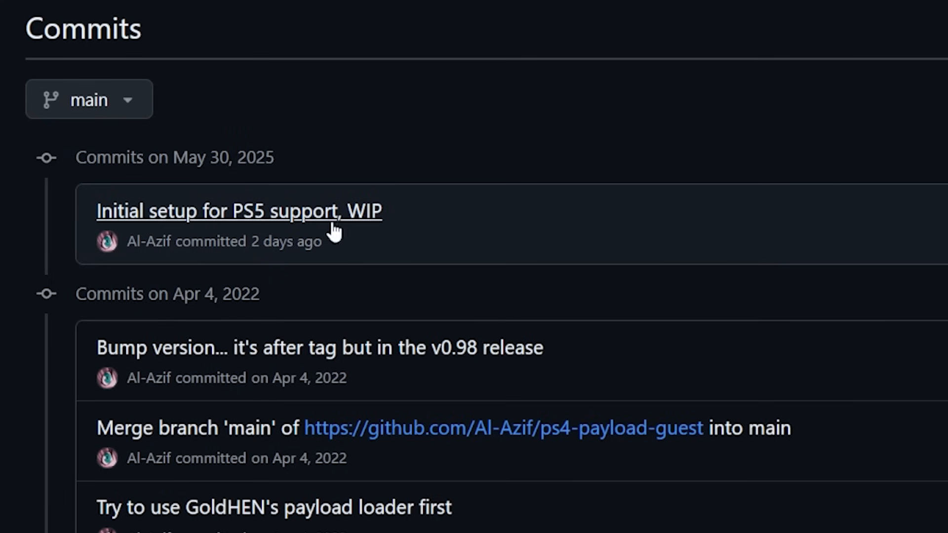
{"action": "mouse_move", "coordinate": [360, 233]}
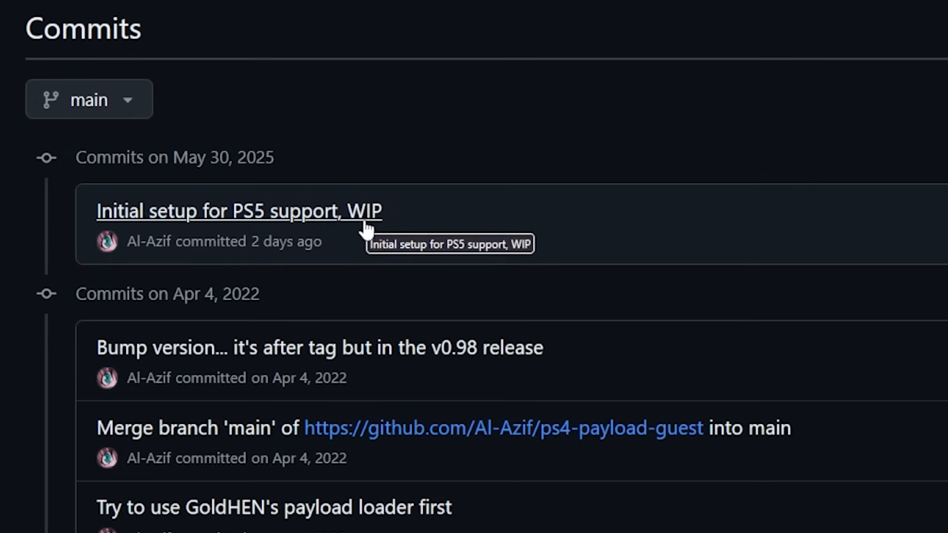
{"action": "mouse_move", "coordinate": [224, 332]}
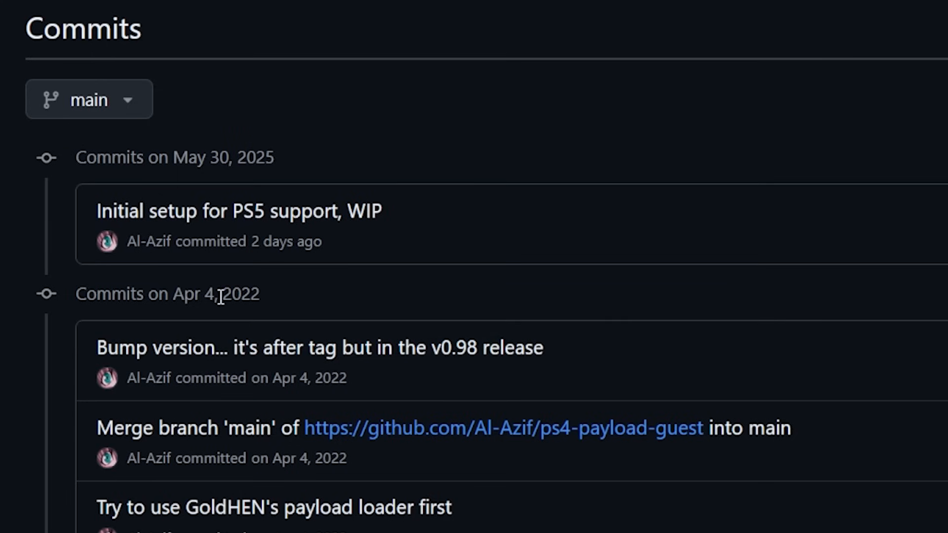
{"action": "mouse_move", "coordinate": [261, 192]}
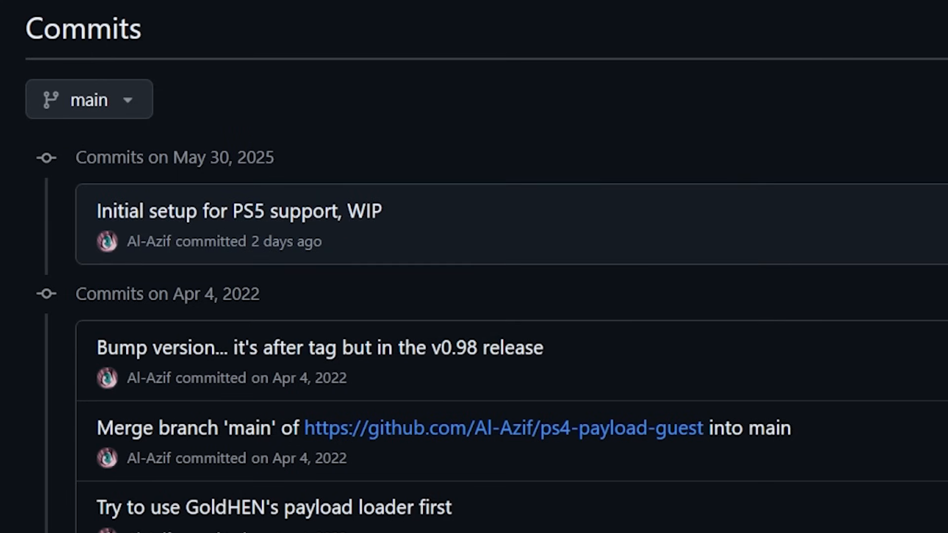
{"action": "left_click", "coordinate": [237, 210]}
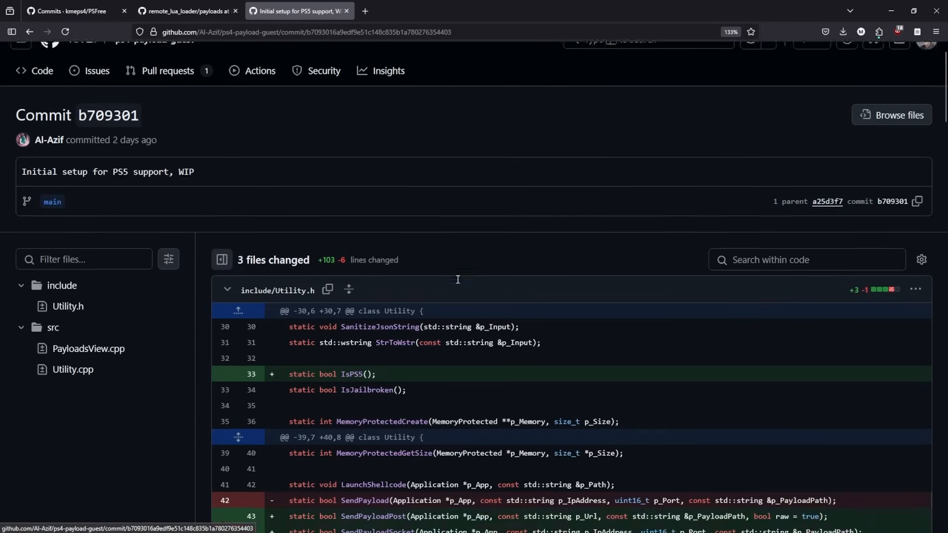
{"action": "scroll", "scroll_direction": "down", "scroll_amount": 3}
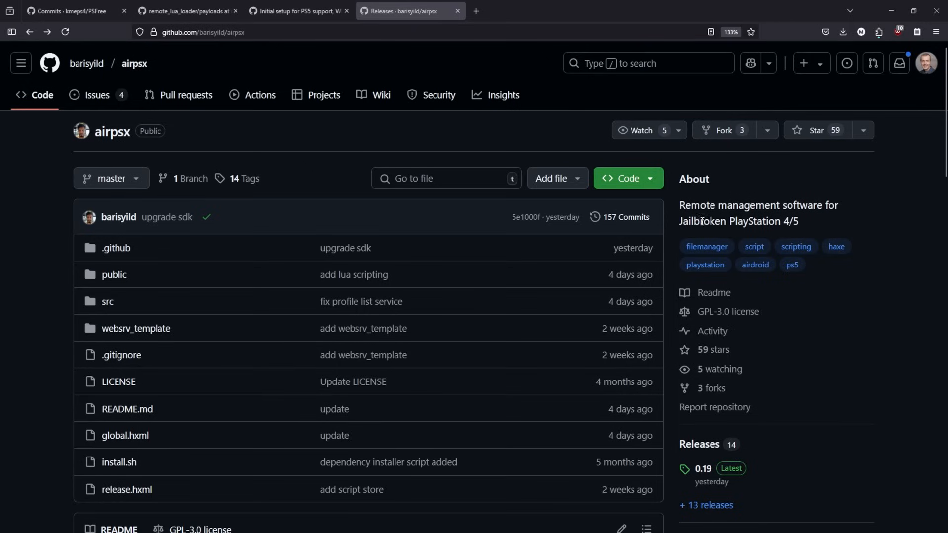
{"action": "mouse_move", "coordinate": [832, 377]}
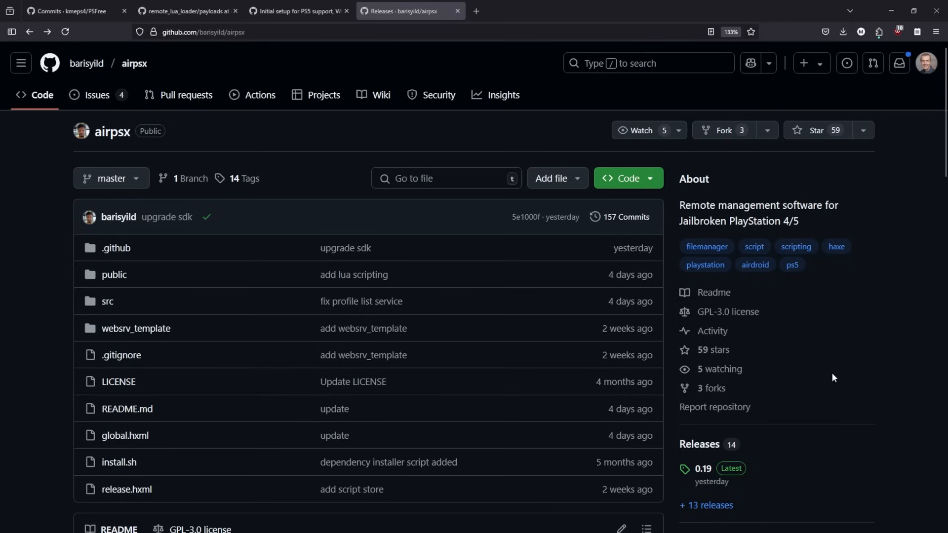
Step: Scroll the airpsx README to its warning, elfldr run command and websrv setup
{"action": "scroll", "scroll_direction": "down", "scroll_amount": 3}
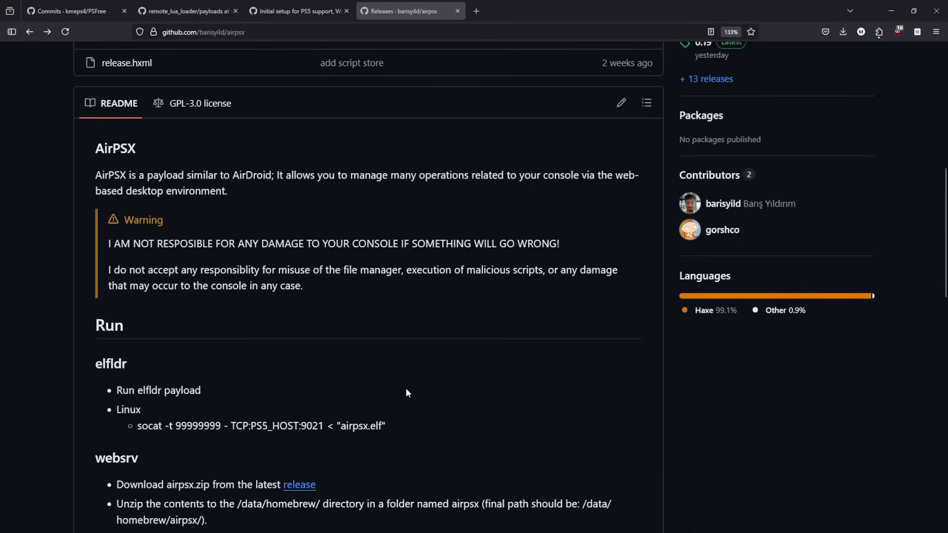
{"action": "mouse_move", "coordinate": [265, 259]}
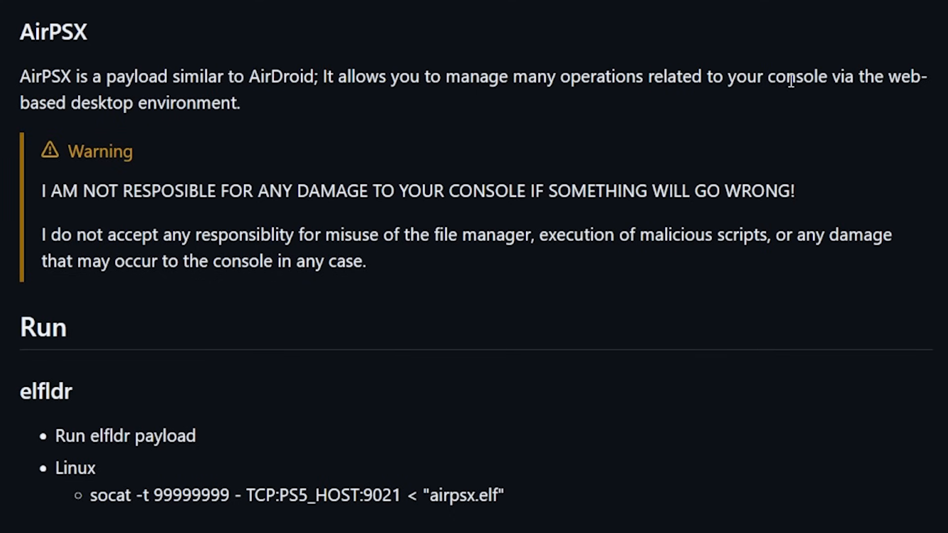
{"action": "mouse_move", "coordinate": [22, 112]}
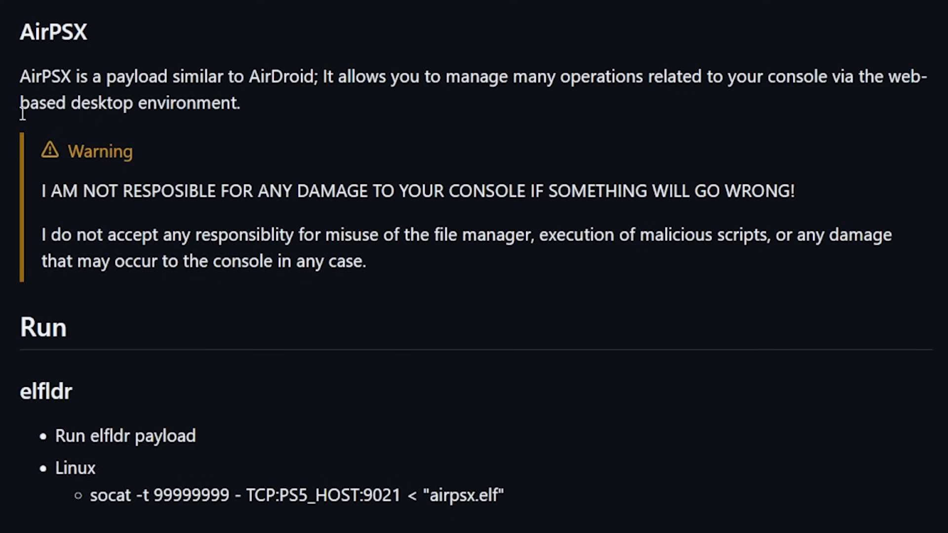
{"action": "scroll", "scroll_direction": "down", "scroll_amount": 3}
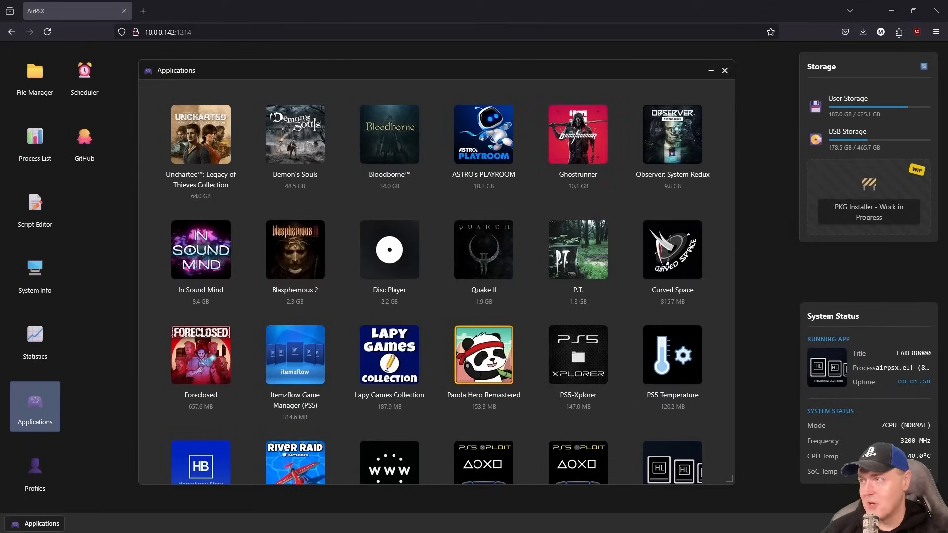
{"action": "left_click", "coordinate": [410, 11]}
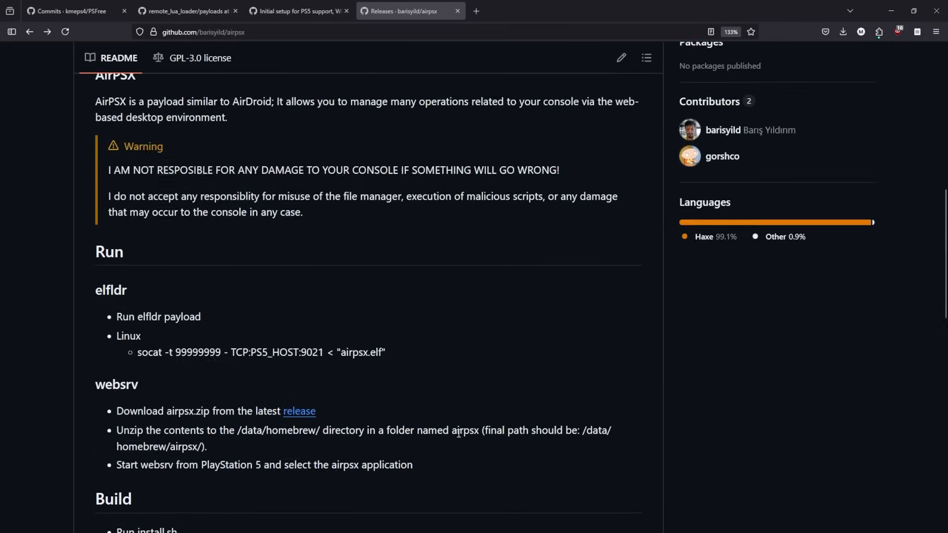
Step: Open airpsx Releases, follow the SDK 0.31 link, and scroll notes 0.19–0.15
{"action": "scroll", "scroll_direction": "up", "scroll_amount": 3}
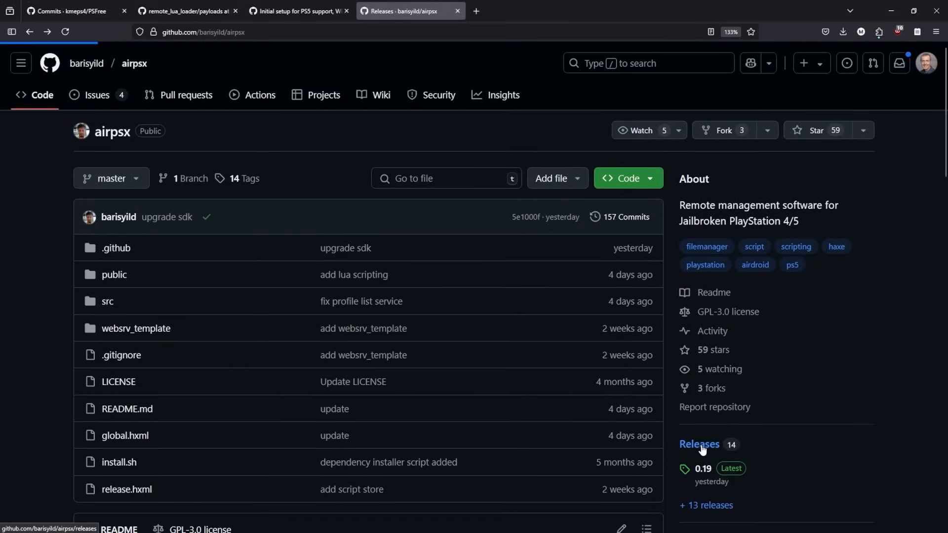
{"action": "left_click", "coordinate": [699, 444]}
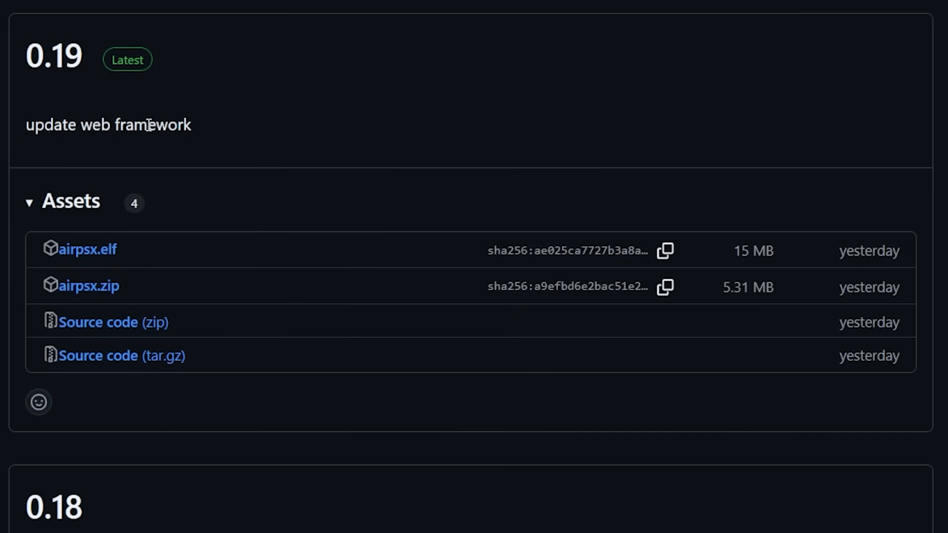
{"action": "scroll", "scroll_direction": "down", "scroll_amount": 3}
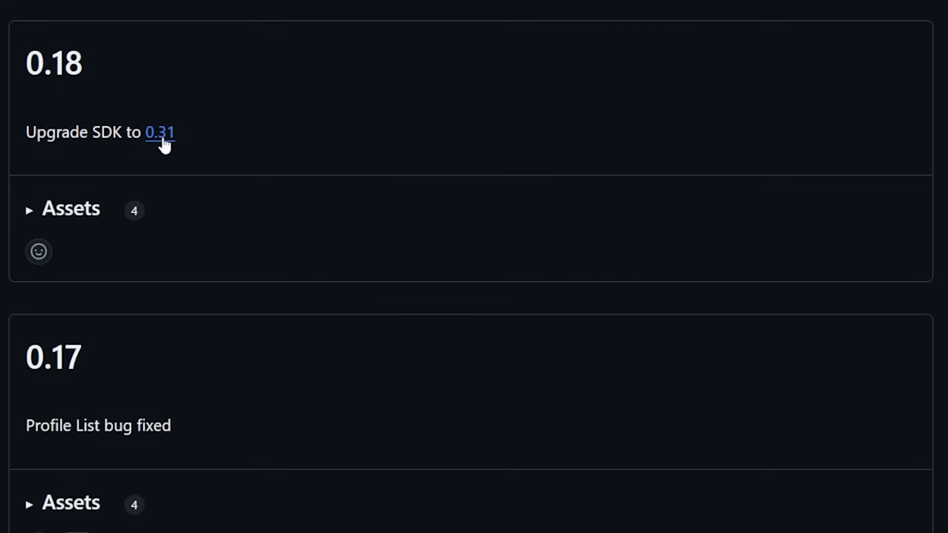
{"action": "left_click", "coordinate": [160, 132]}
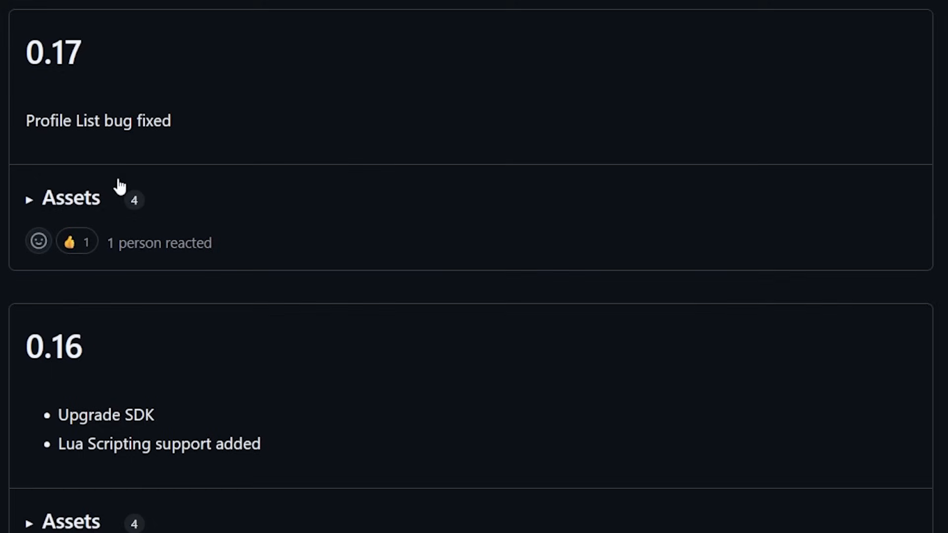
{"action": "scroll", "scroll_direction": "down", "scroll_amount": 3}
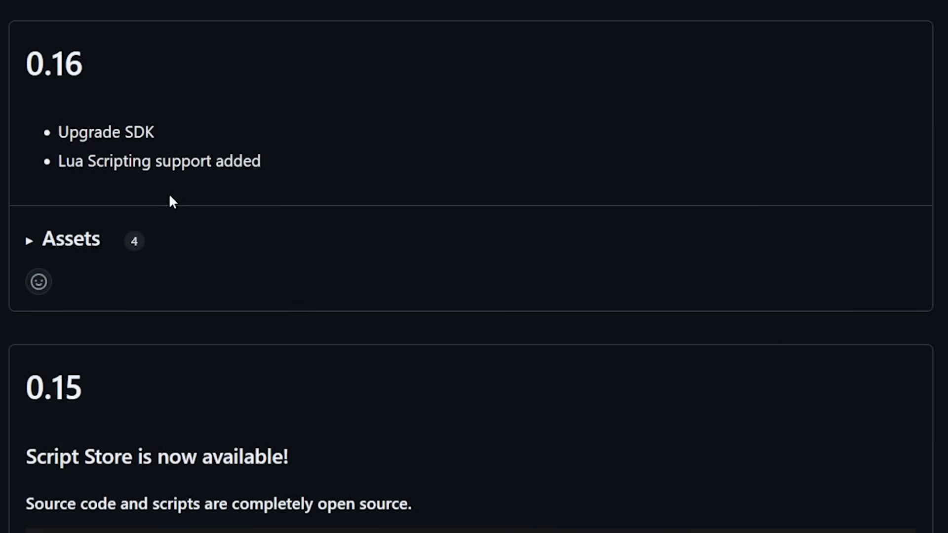
{"action": "mouse_move", "coordinate": [75, 162]}
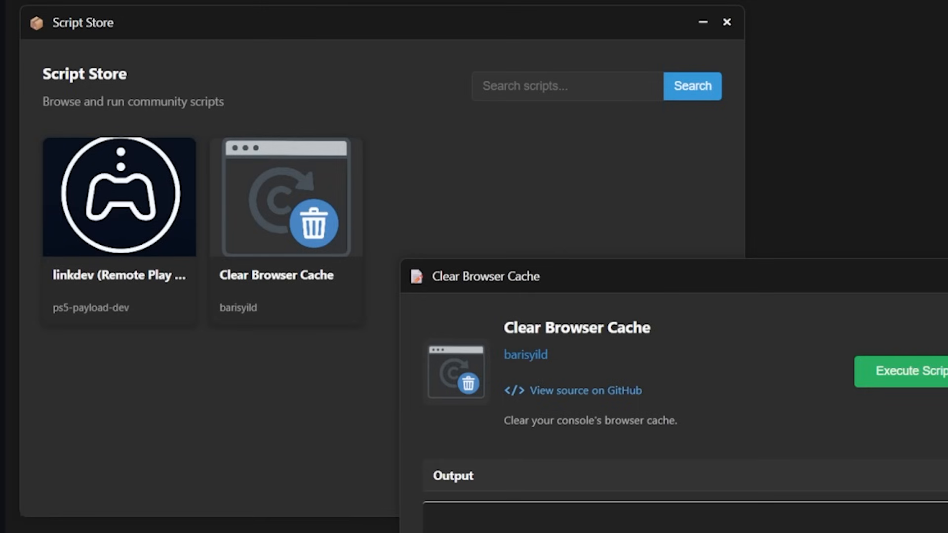
{"action": "mouse_move", "coordinate": [120, 261]}
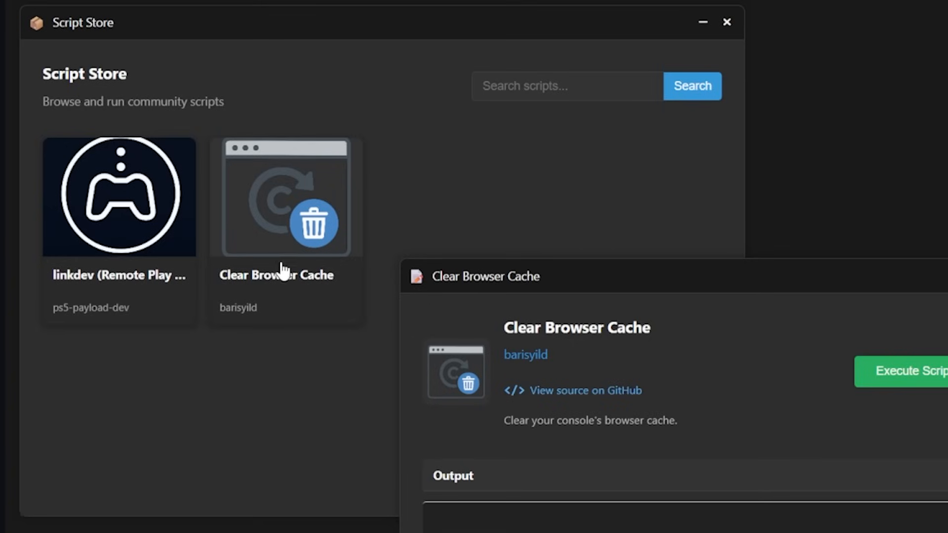
{"action": "mouse_move", "coordinate": [607, 440]}
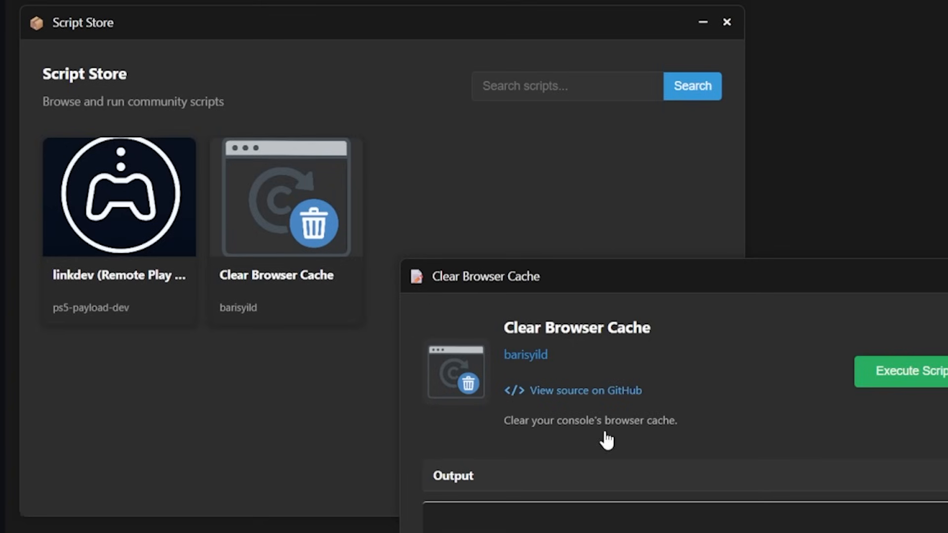
{"action": "mouse_move", "coordinate": [643, 385]}
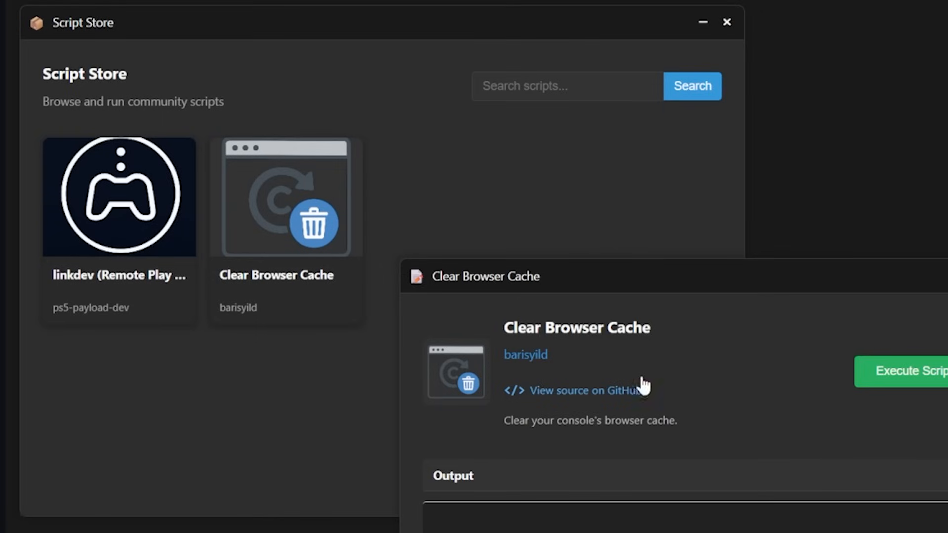
{"action": "mouse_move", "coordinate": [527, 367]}
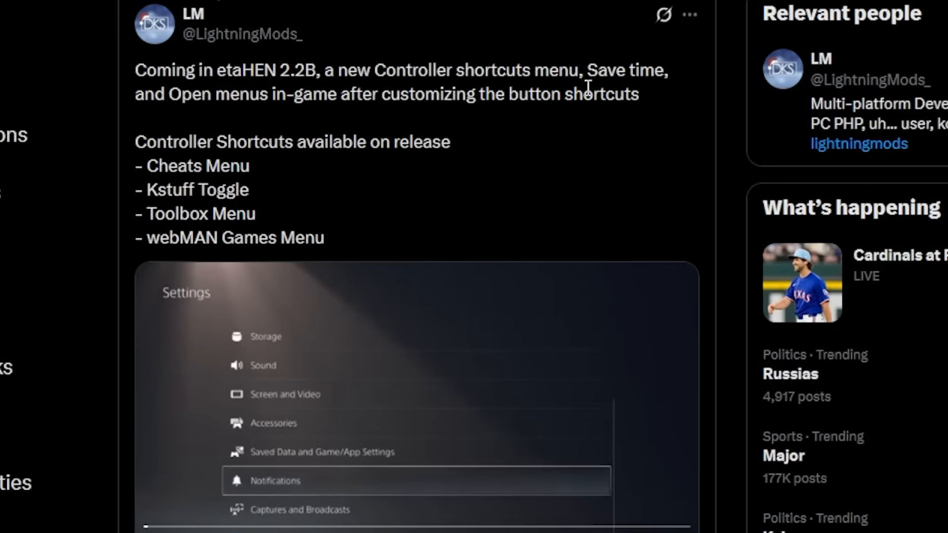
{"action": "mouse_move", "coordinate": [216, 88]}
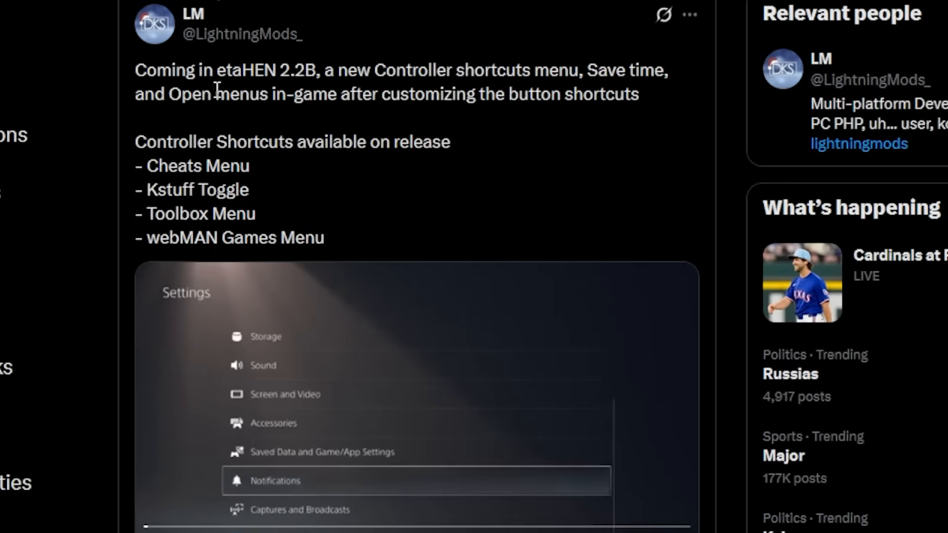
{"action": "mouse_move", "coordinate": [454, 97]}
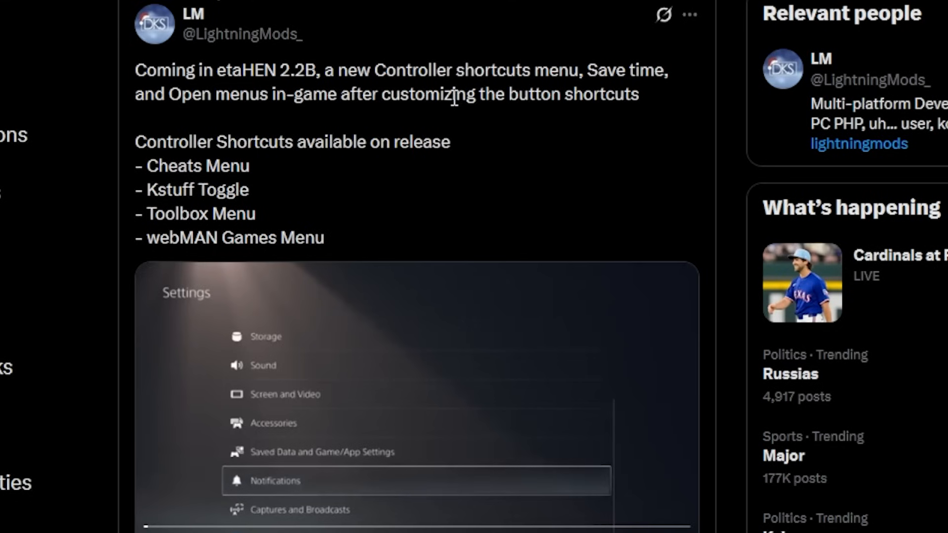
{"action": "mouse_move", "coordinate": [658, 117]}
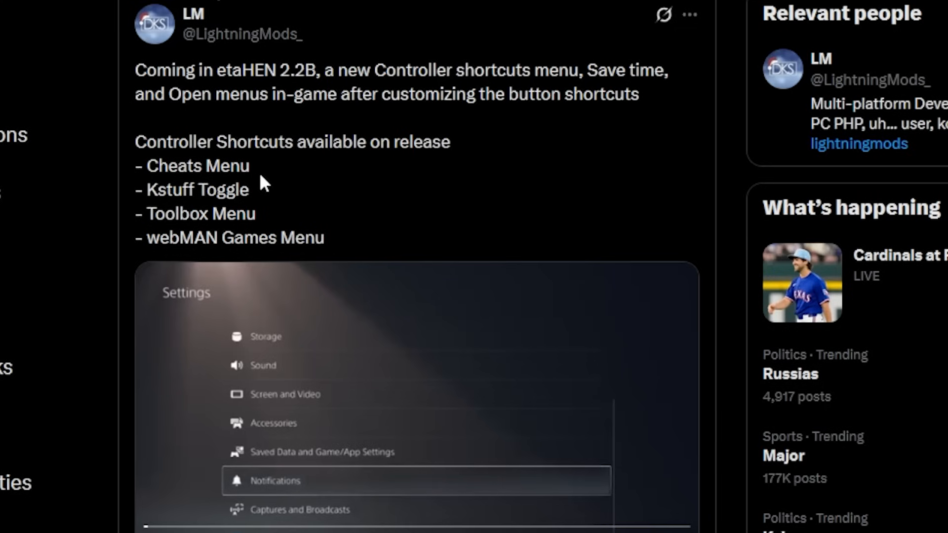
{"action": "mouse_move", "coordinate": [263, 203]}
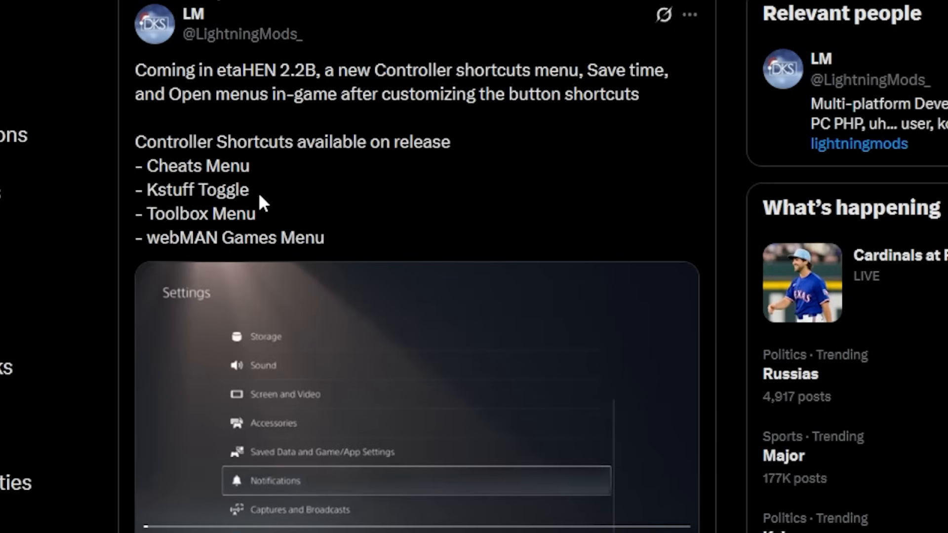
{"action": "mouse_move", "coordinate": [331, 240]}
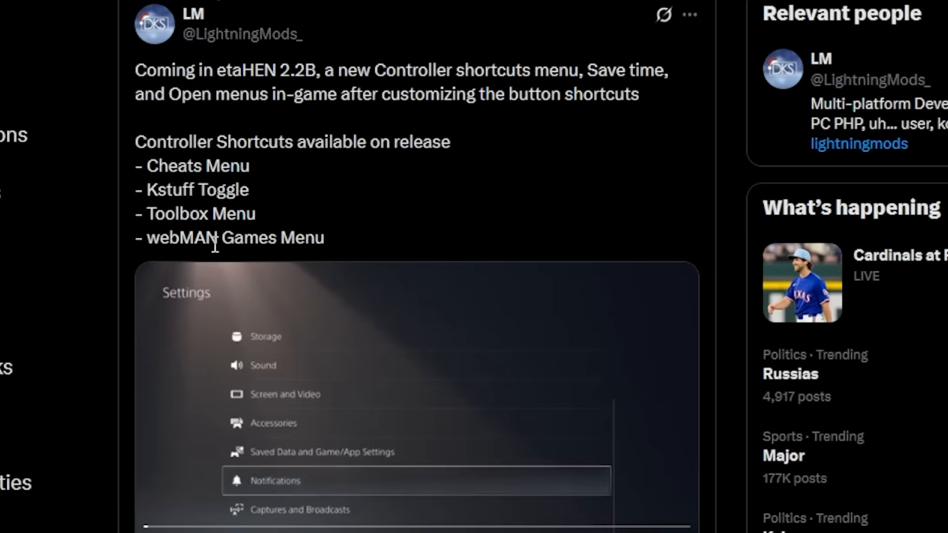
{"action": "mouse_move", "coordinate": [538, 307]}
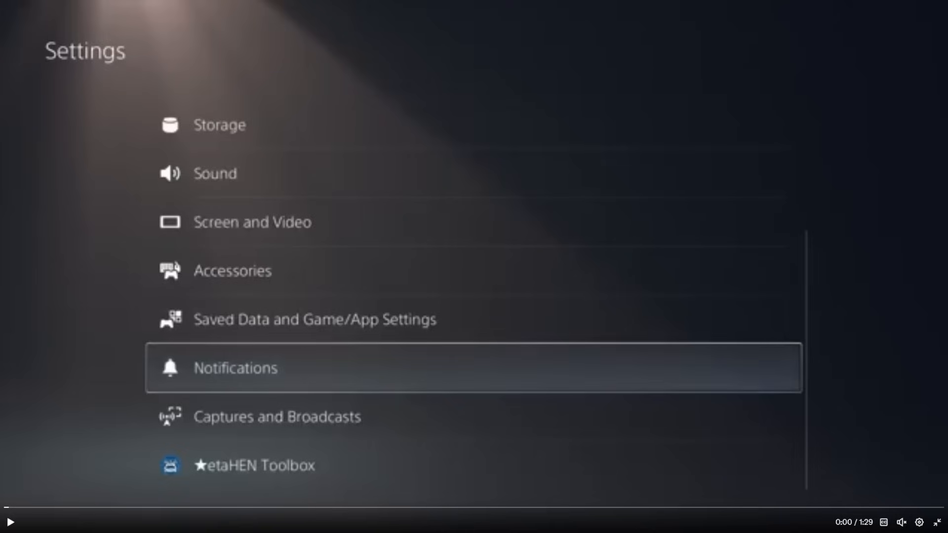
{"action": "mouse_move", "coordinate": [249, 485]}
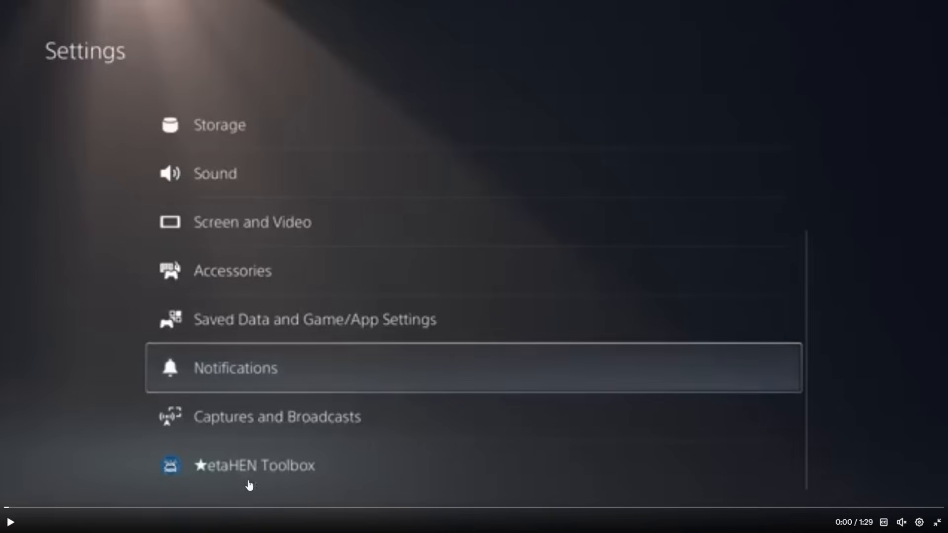
{"action": "mouse_move", "coordinate": [253, 479]}
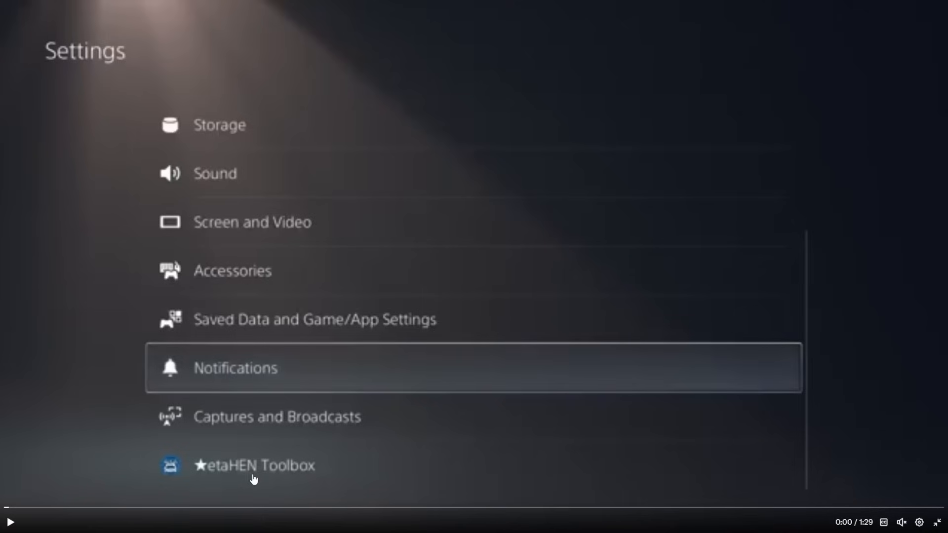
{"action": "mouse_move", "coordinate": [169, 479]}
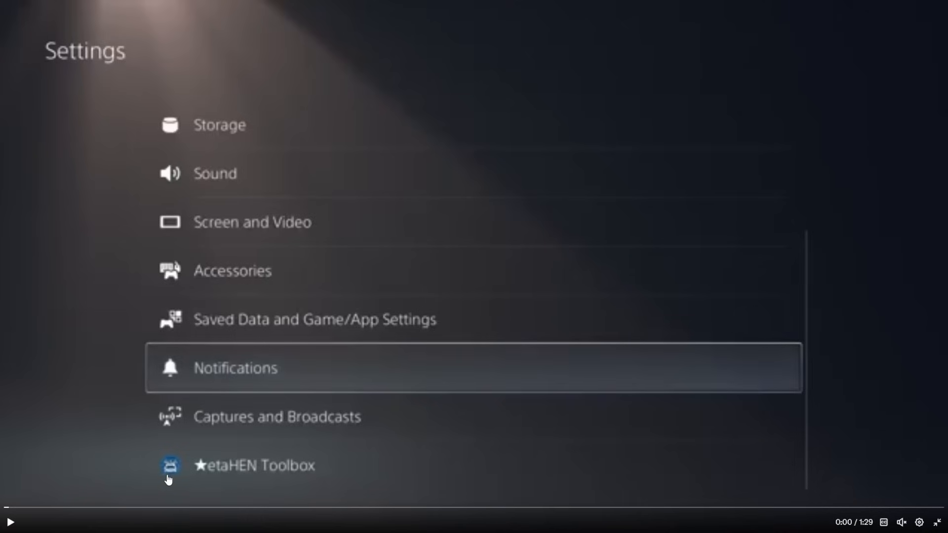
{"action": "mouse_move", "coordinate": [177, 473]}
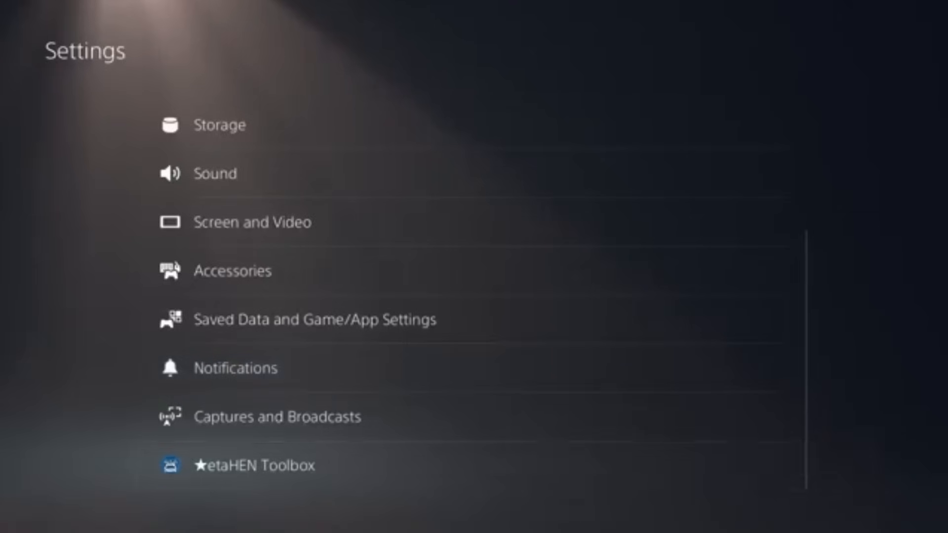
Step: Start the etaHEN settings demo video in the X post playing at full size
{"action": "left_click", "coordinate": [264, 465]}
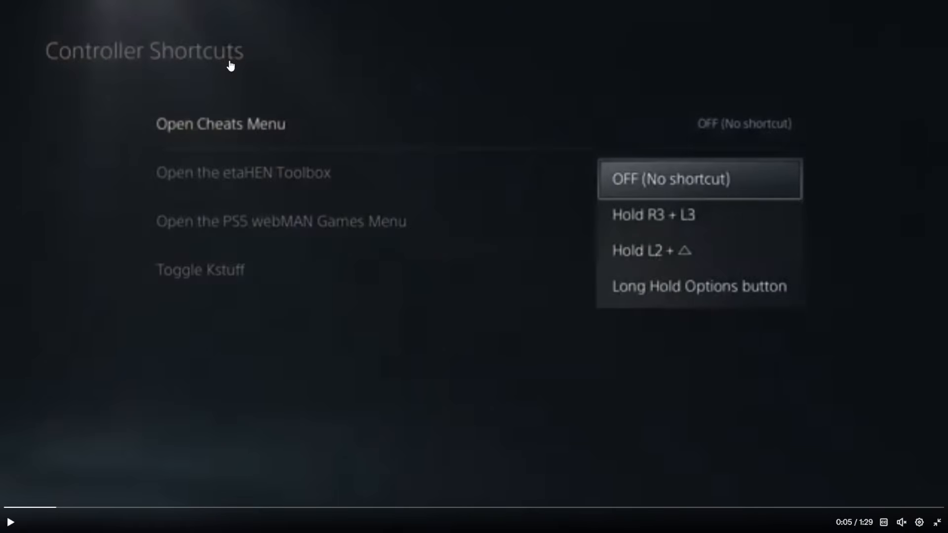
{"action": "mouse_move", "coordinate": [191, 140]}
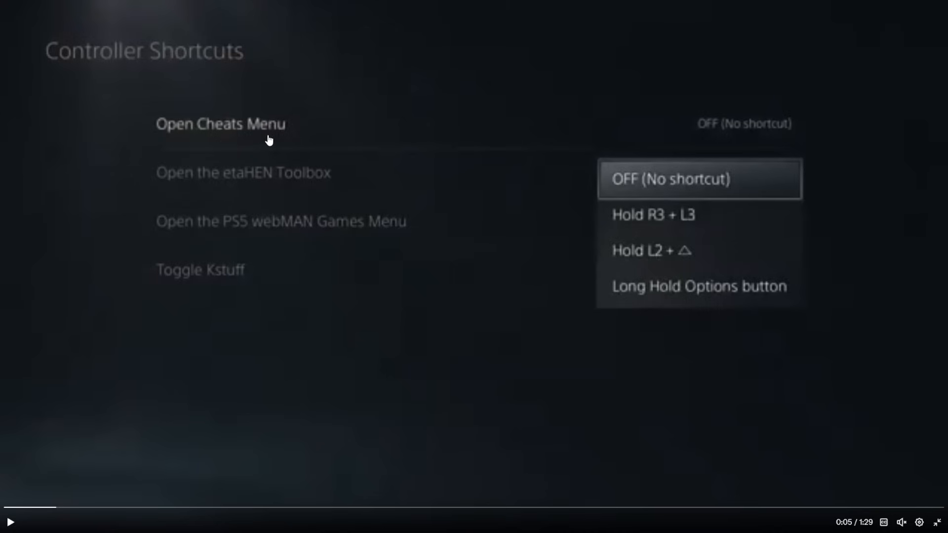
{"action": "mouse_move", "coordinate": [704, 192]}
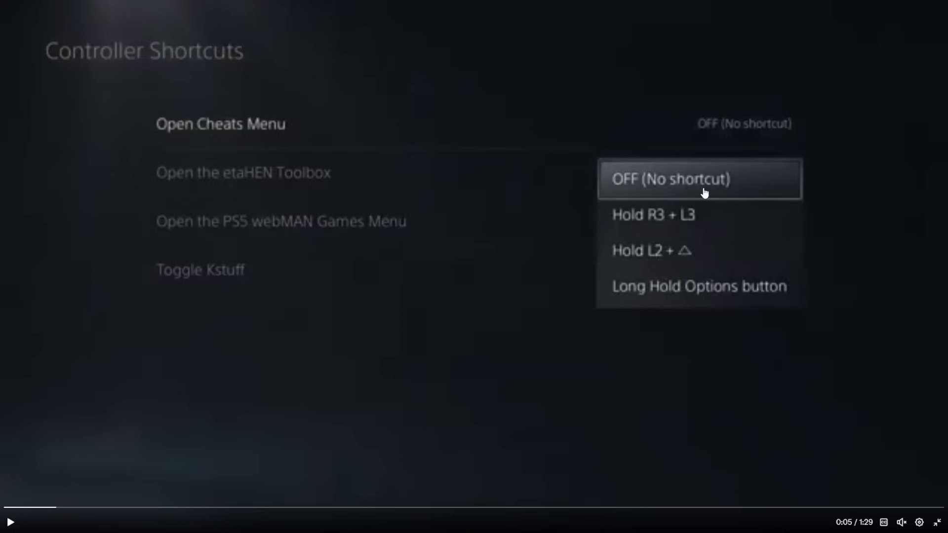
{"action": "mouse_move", "coordinate": [708, 265]}
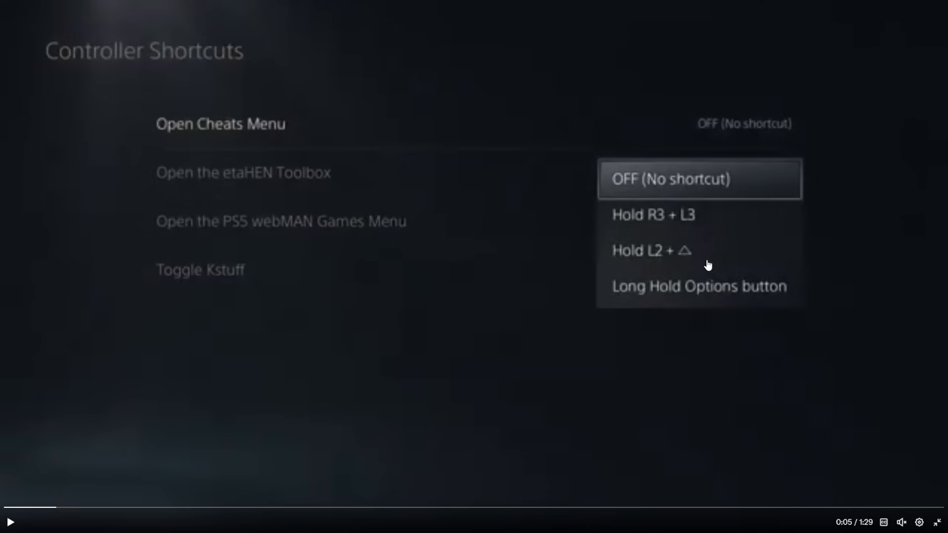
{"action": "mouse_move", "coordinate": [729, 218]}
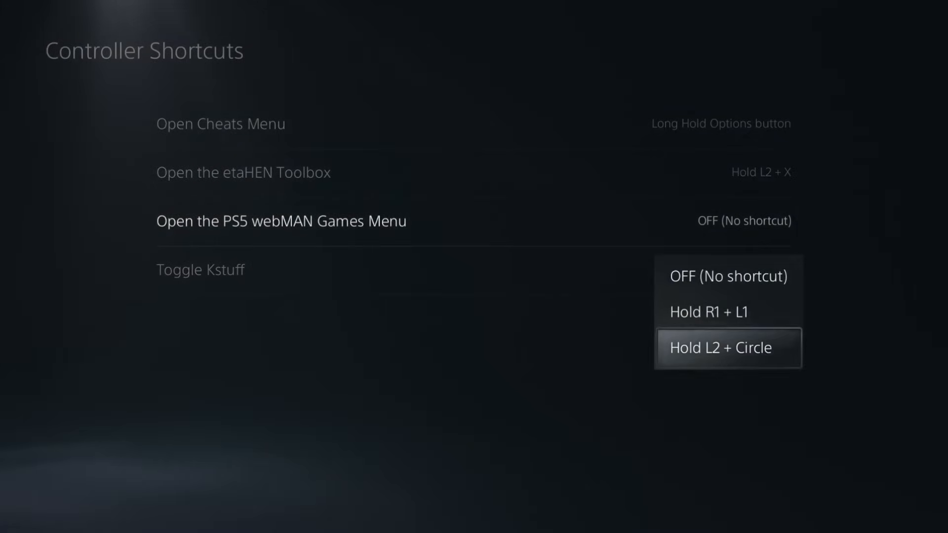
Step: Watch the etaHEN demo through controller shortcut assignment into gameplay footage
{"action": "left_click", "coordinate": [728, 347]}
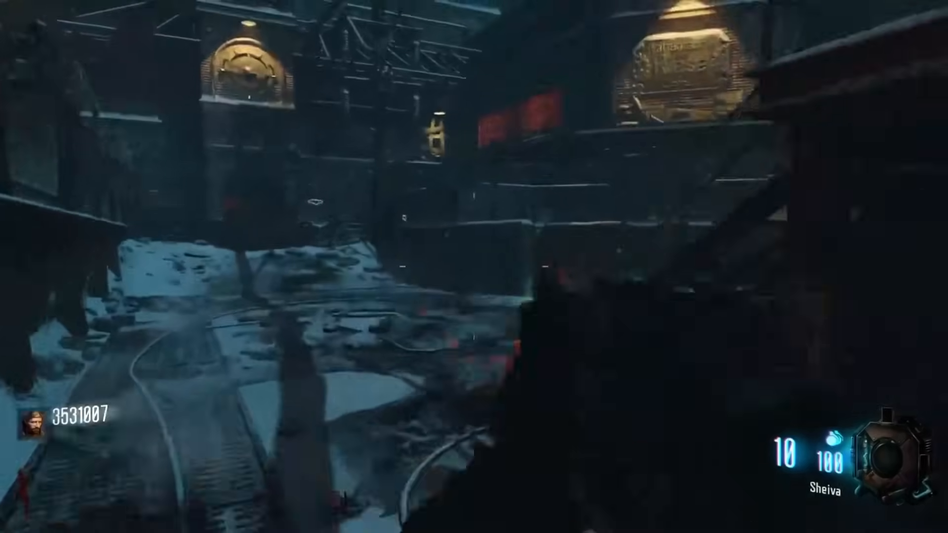
Step: Stop the gameplay clip and move to LightningMods' Share button long-hold remapping post
{"action": "left_click", "coordinate": [474, 266]}
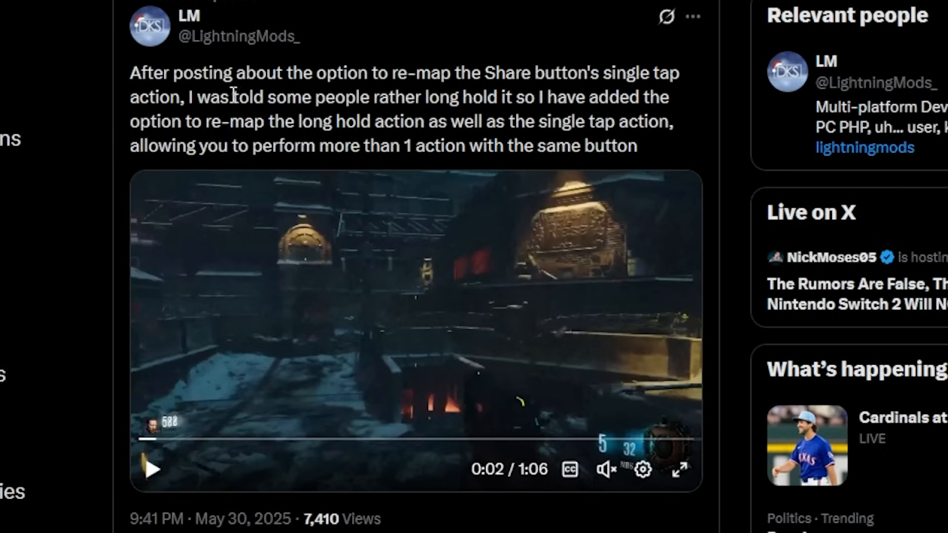
{"action": "mouse_move", "coordinate": [423, 83]}
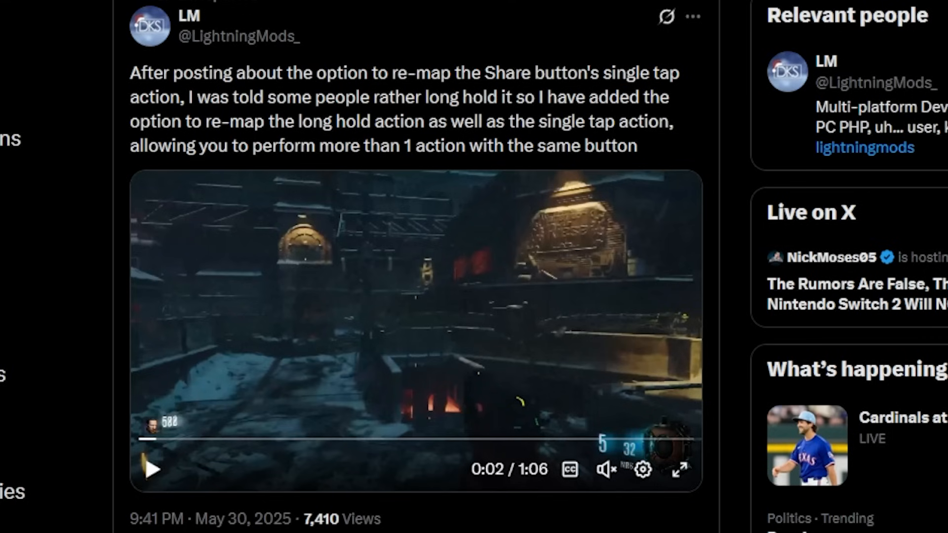
{"action": "left_click", "coordinate": [769, 11]}
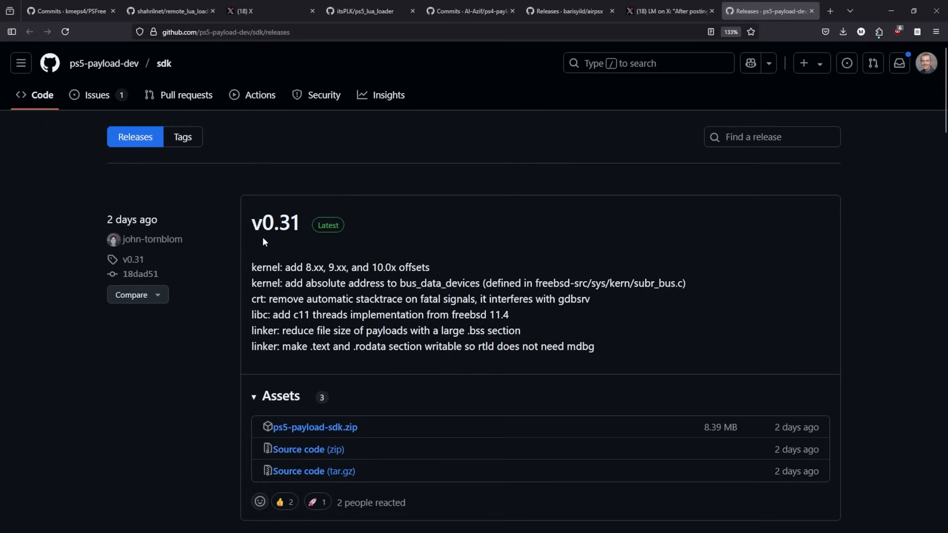
{"action": "mouse_move", "coordinate": [275, 223]}
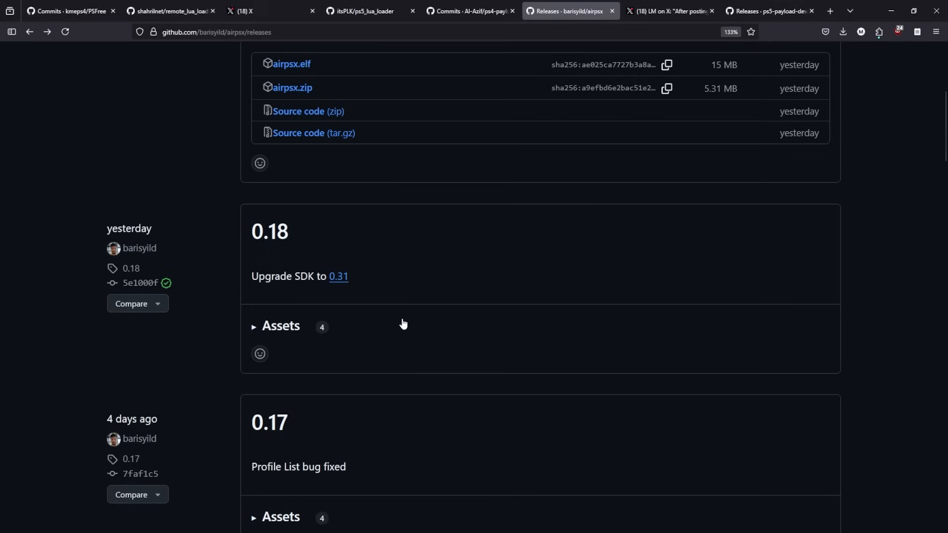
{"action": "mouse_move", "coordinate": [329, 287]}
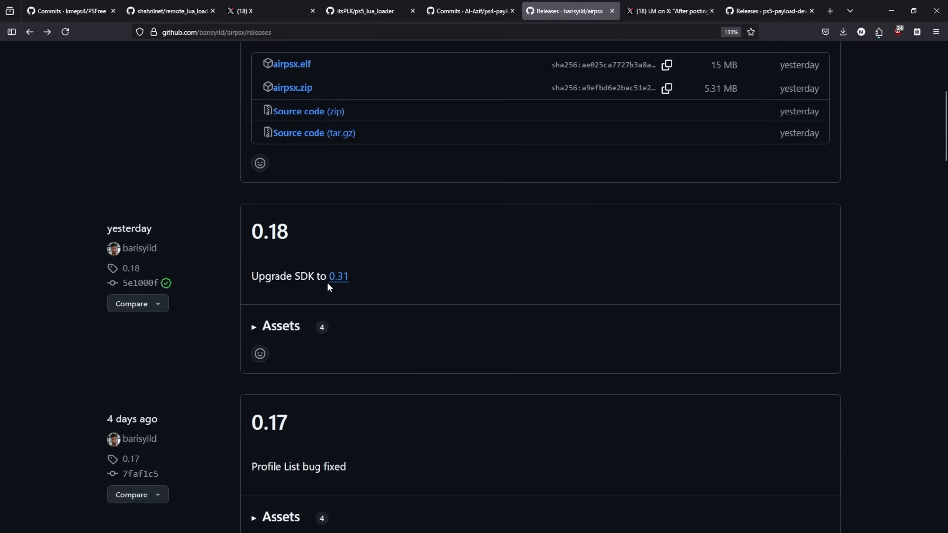
{"action": "mouse_move", "coordinate": [337, 283]}
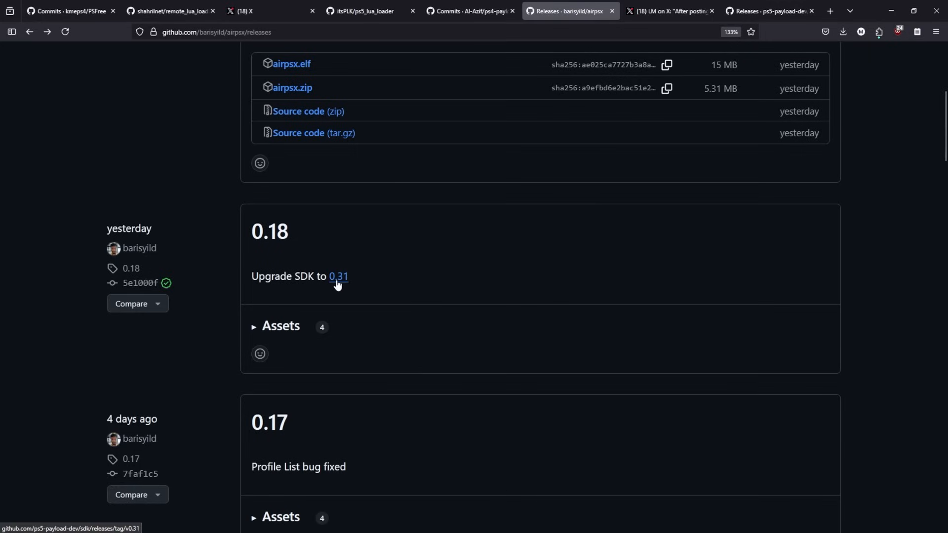
Step: Follow AirPSX 0.18's 'Upgrade SDK to 0.31' link to the ps5-payload-dev SDK v0.31 release
{"action": "left_click", "coordinate": [339, 276]}
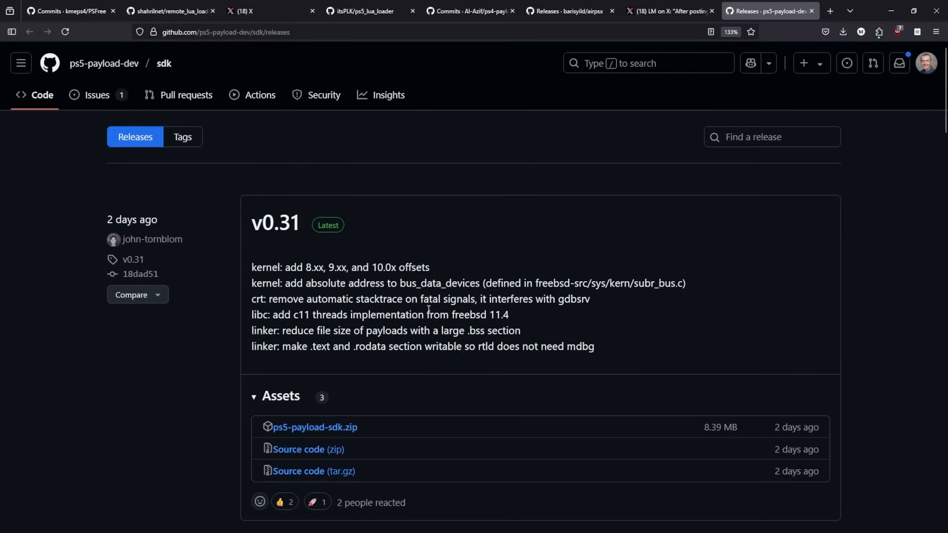
{"action": "mouse_move", "coordinate": [275, 232]}
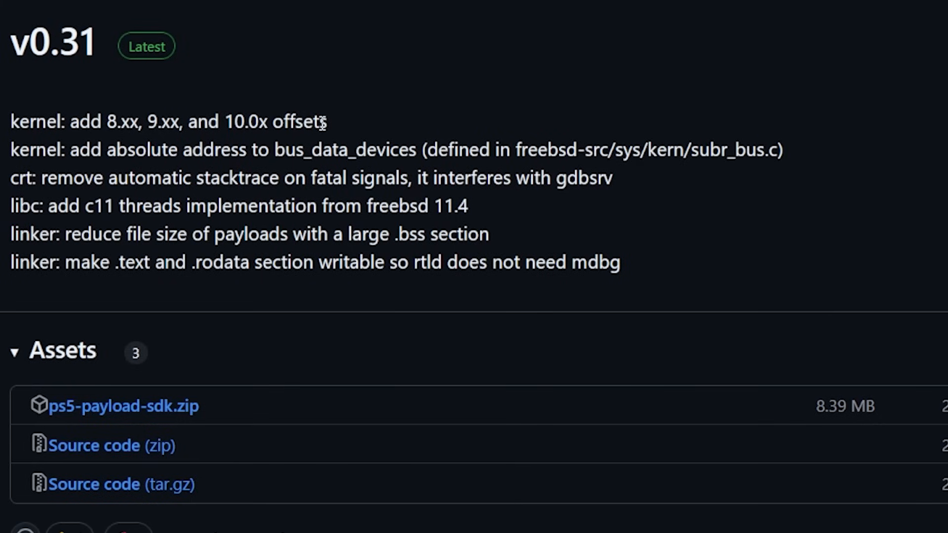
{"action": "mouse_move", "coordinate": [301, 306]}
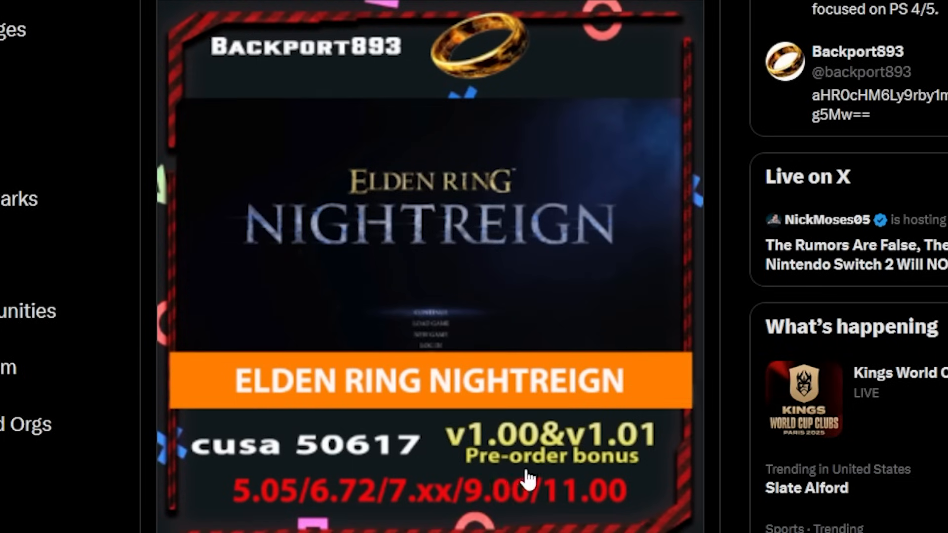
{"action": "mouse_move", "coordinate": [600, 517]}
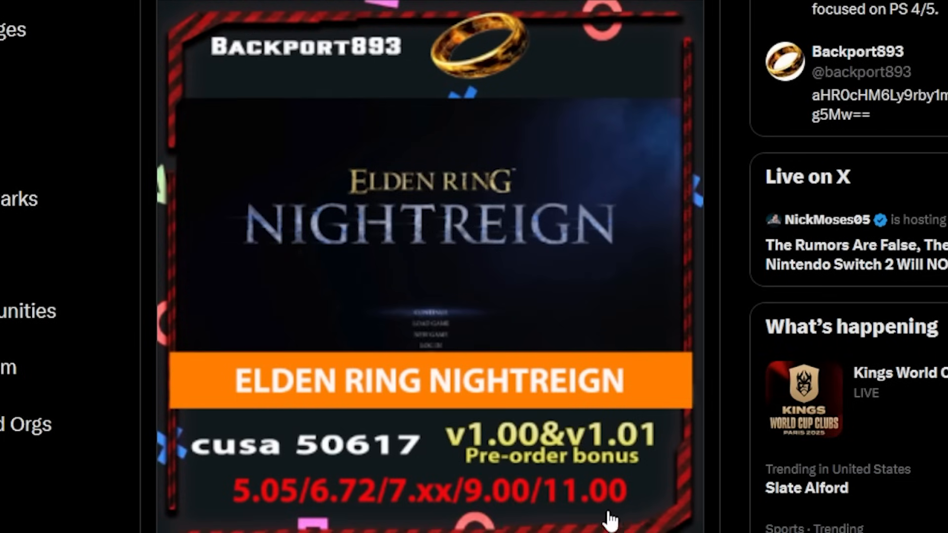
{"action": "mouse_move", "coordinate": [256, 511]}
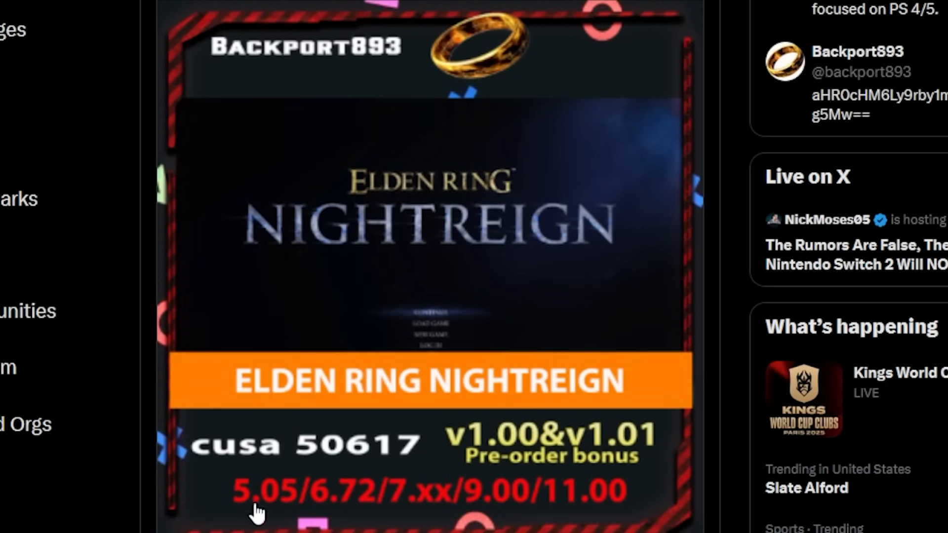